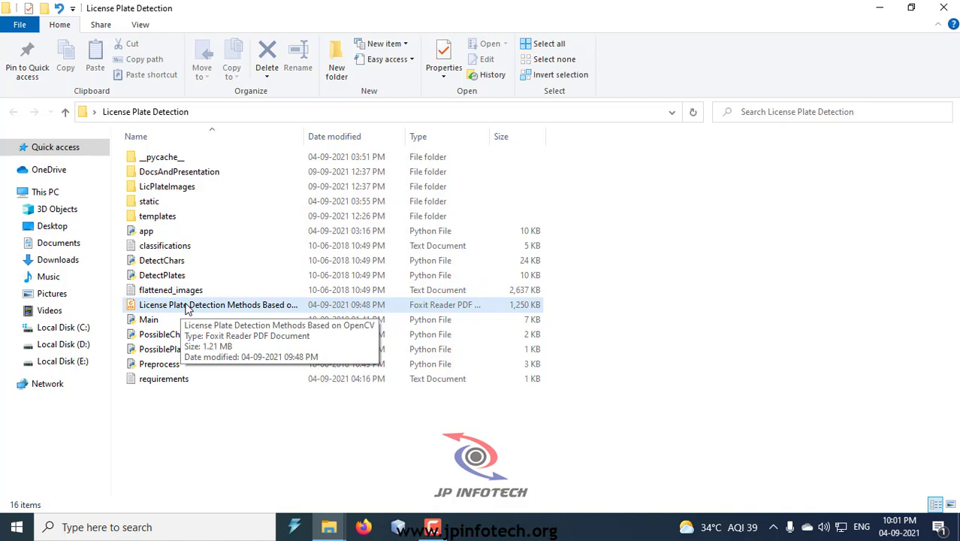
# - Review the license plate detection paper and select its full title
pyautogui.doubleClick(218, 303)
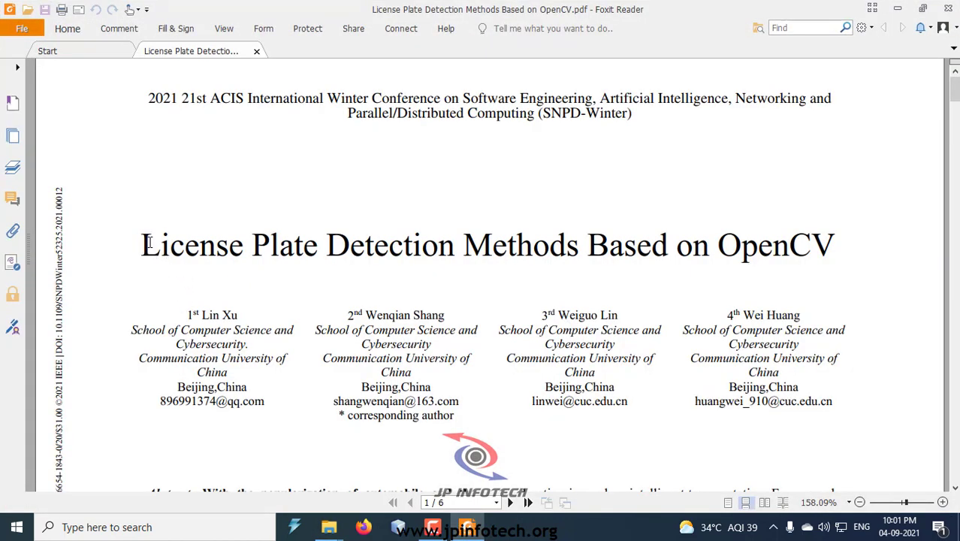
pyautogui.moveTo(141, 244); pyautogui.dragTo(318, 245)
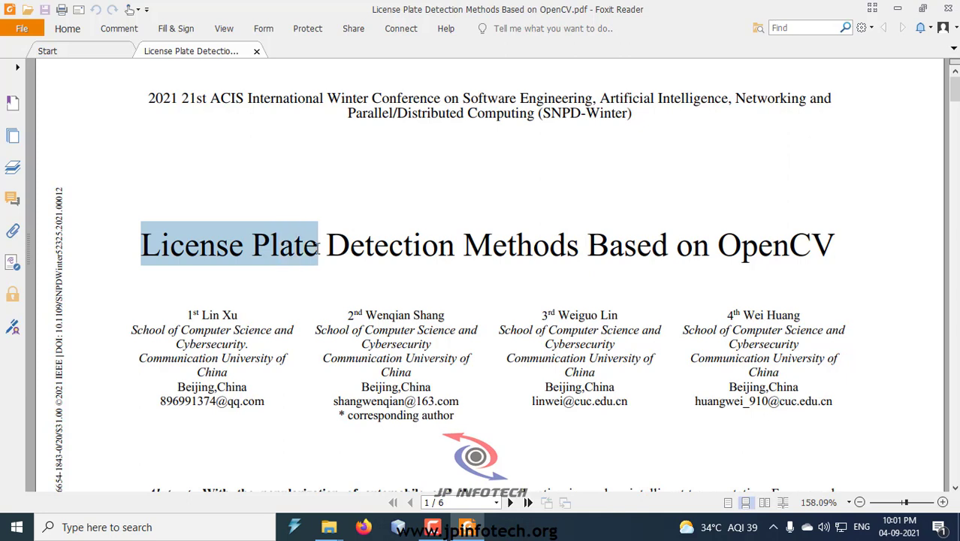
pyautogui.moveTo(318, 246); pyautogui.dragTo(578, 246)
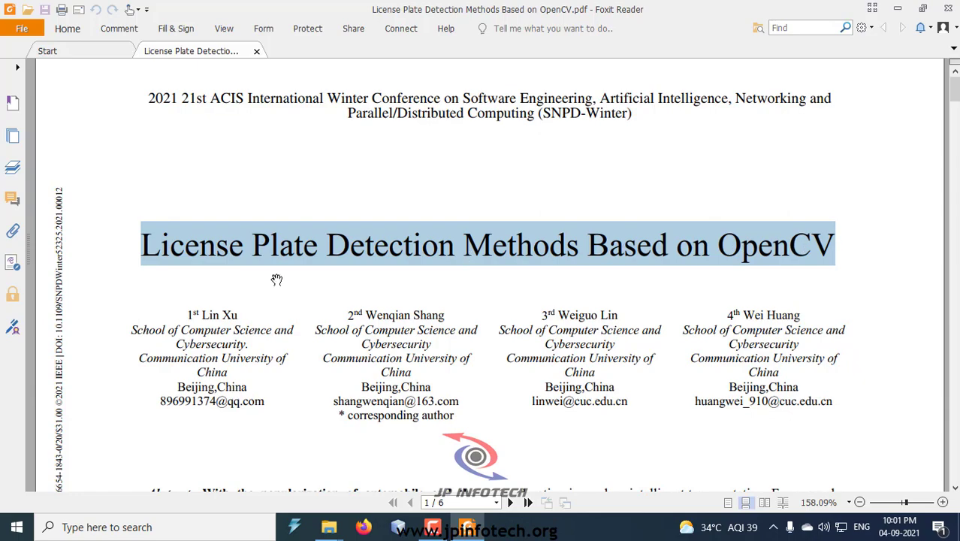
pyautogui.scroll(-3)
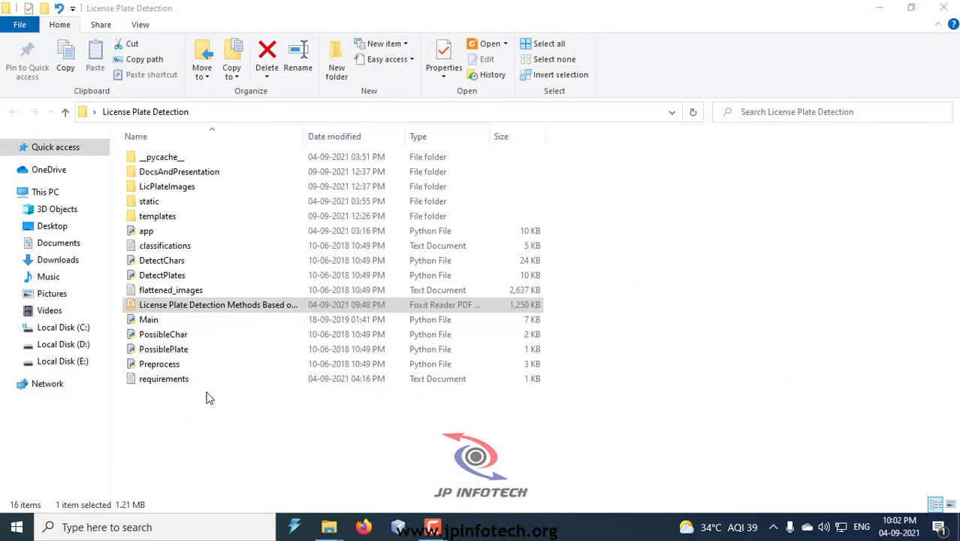
# - Review the requirements text file in the project folder and close it
pyautogui.click(162, 378)
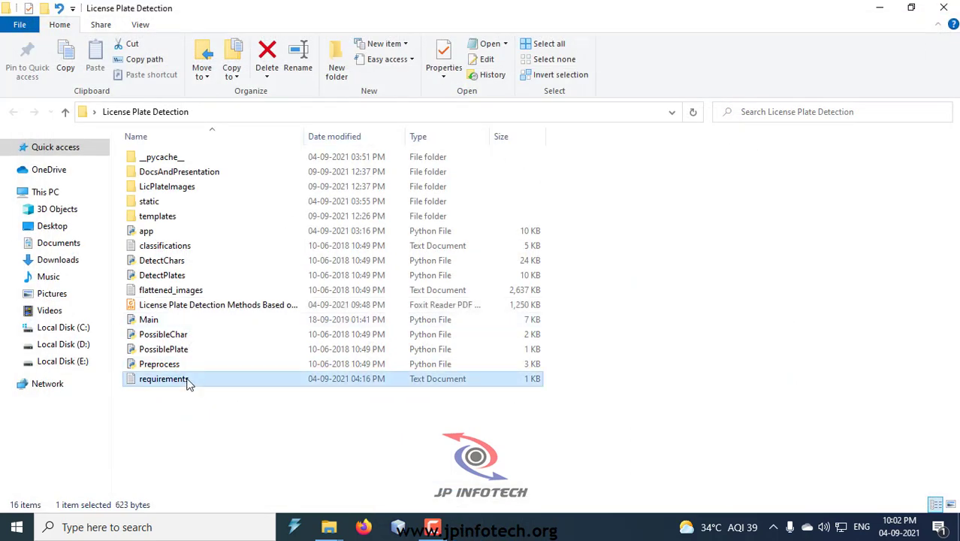
pyautogui.doubleClick(164, 379)
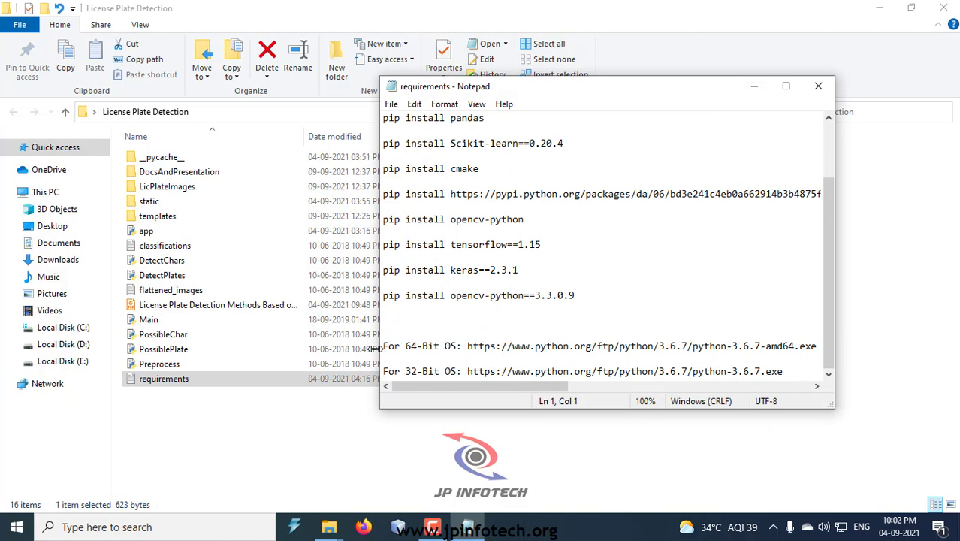
pyautogui.moveTo(492, 348)
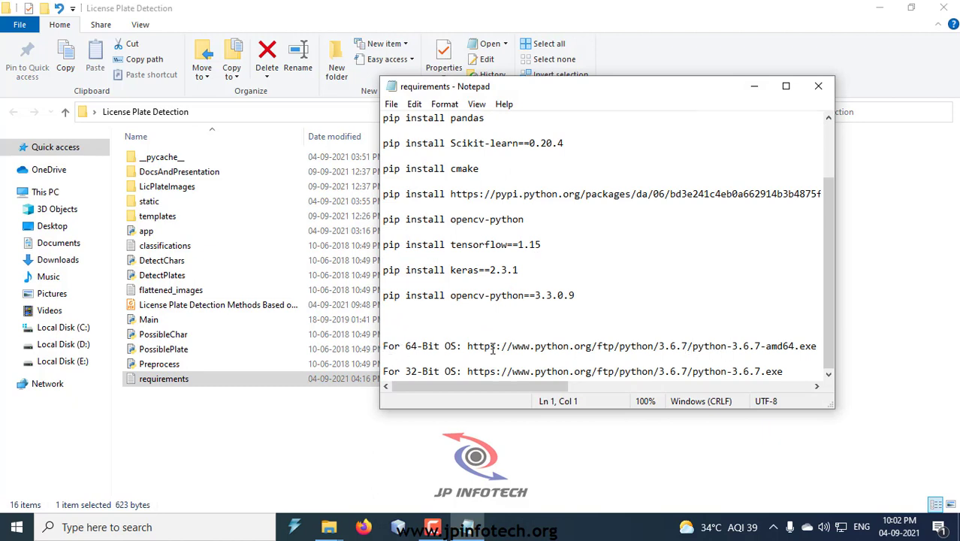
pyautogui.moveTo(683, 343)
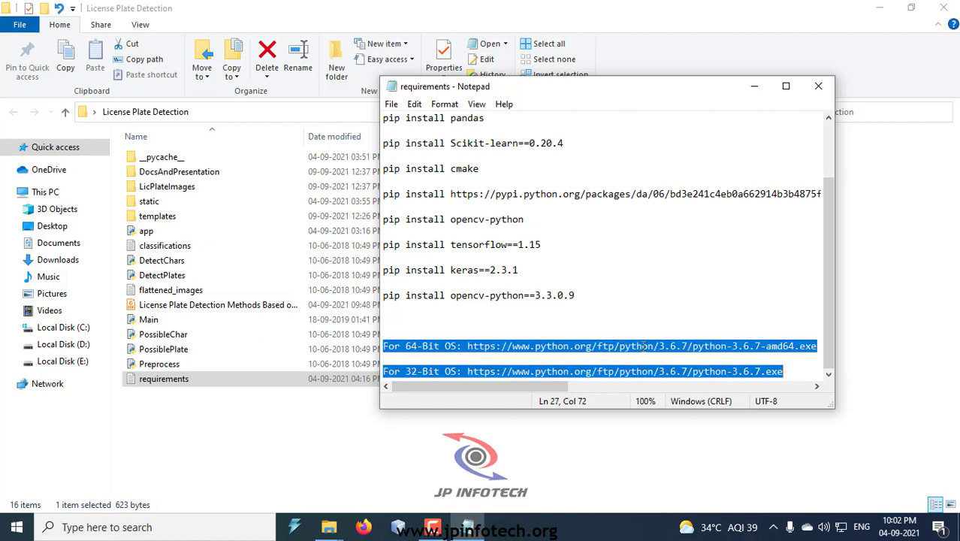
pyautogui.click(817, 86)
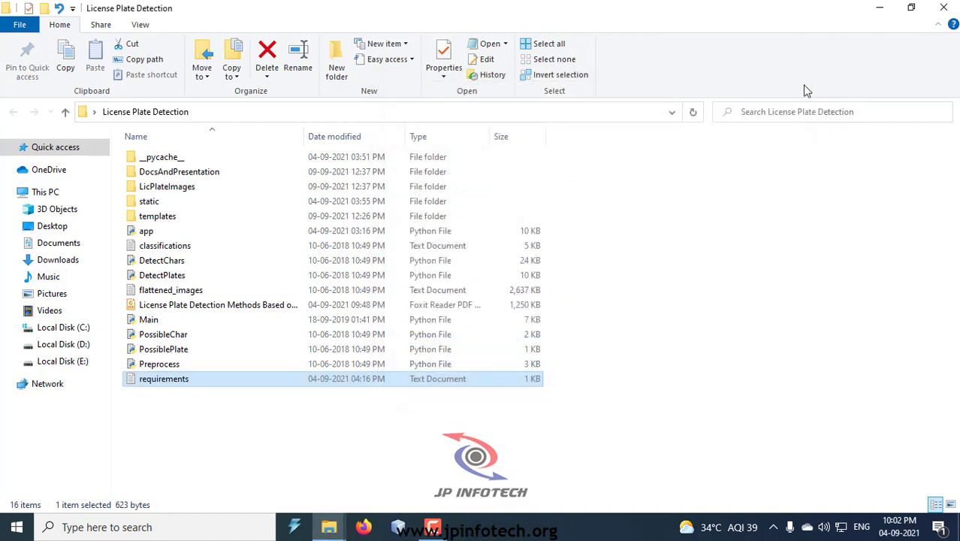
# - Copy the project folder path, cd into it in Command Prompt and run python app.py
pyautogui.click(301, 111)
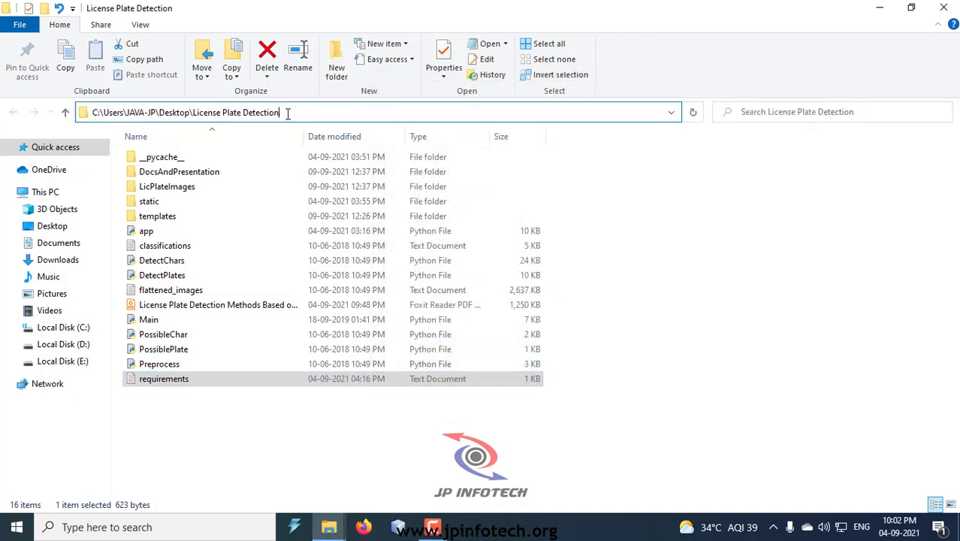
pyautogui.click(188, 112)
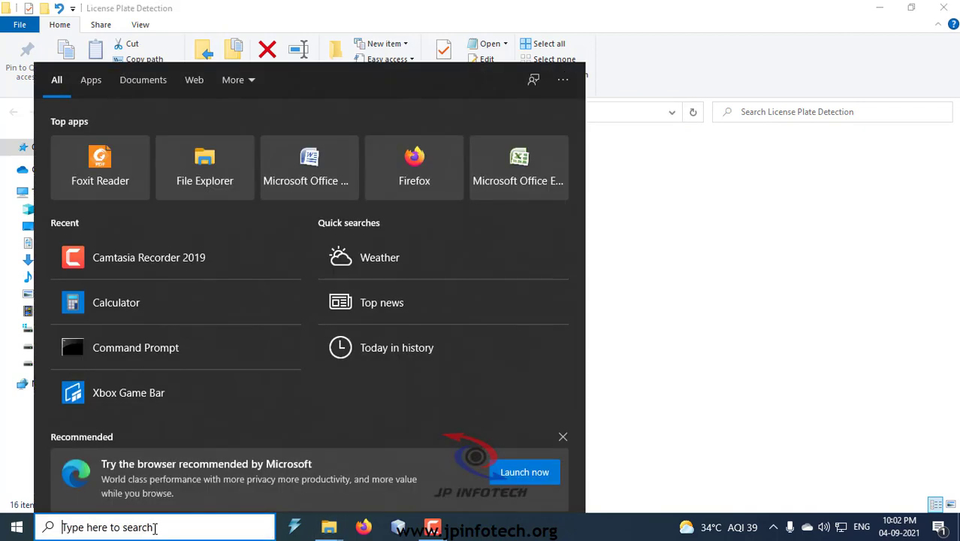
pyautogui.click(135, 347)
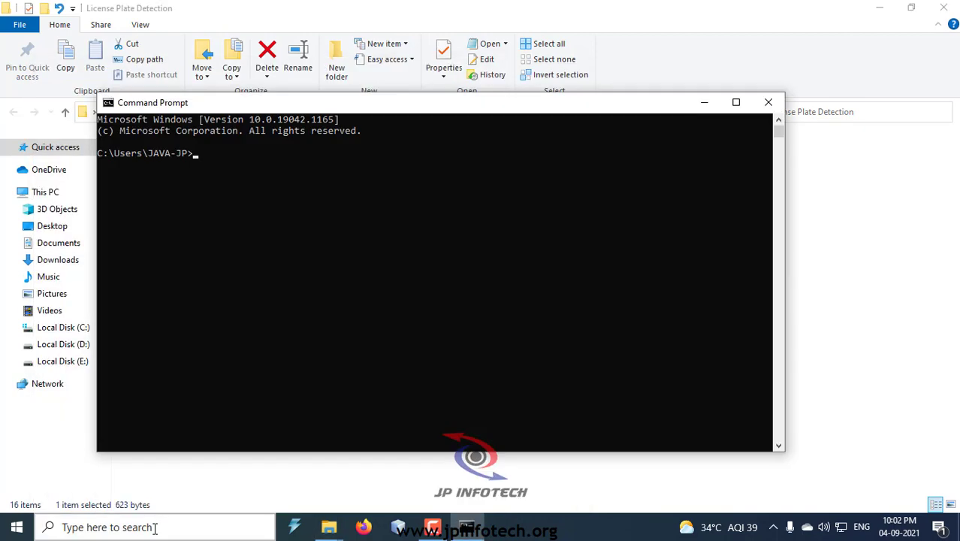
pyautogui.write('cd')
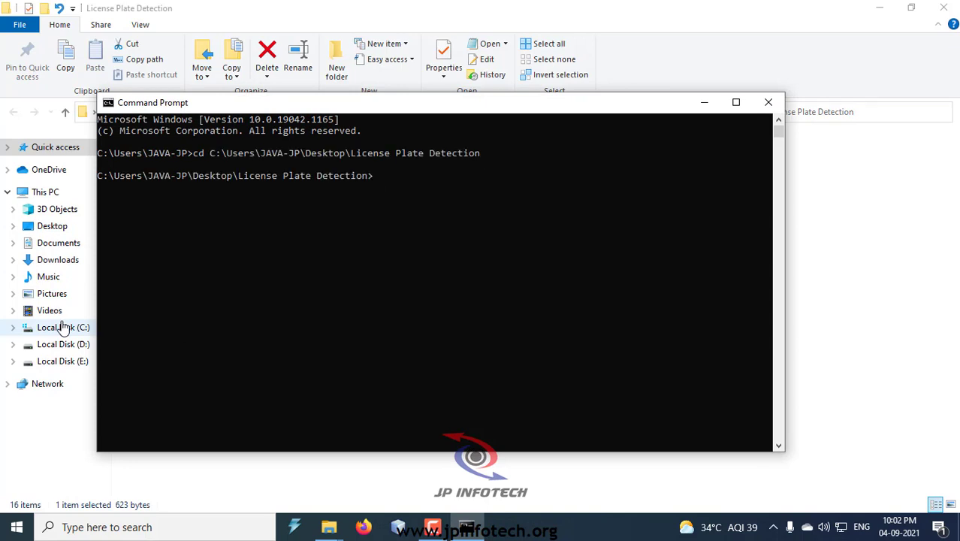
pyautogui.write('python')
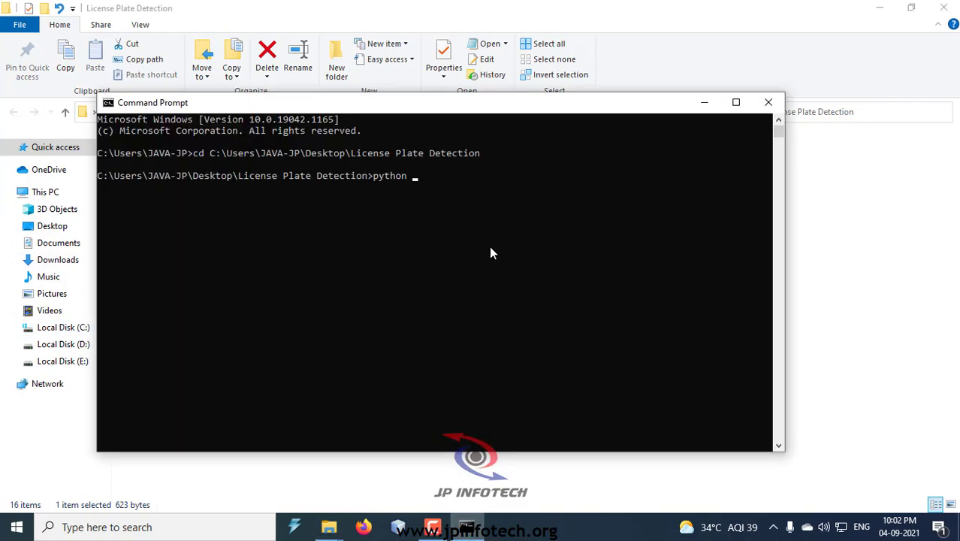
pyautogui.write('app.py')
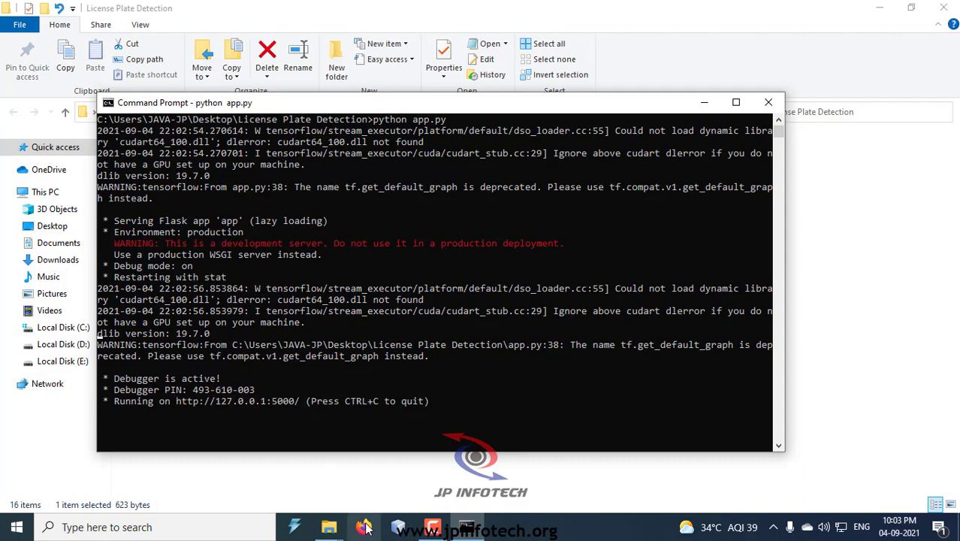
# - Load the License Plate Detection app at 127.0.0.1:5000 in Firefox
pyautogui.click(363, 526)
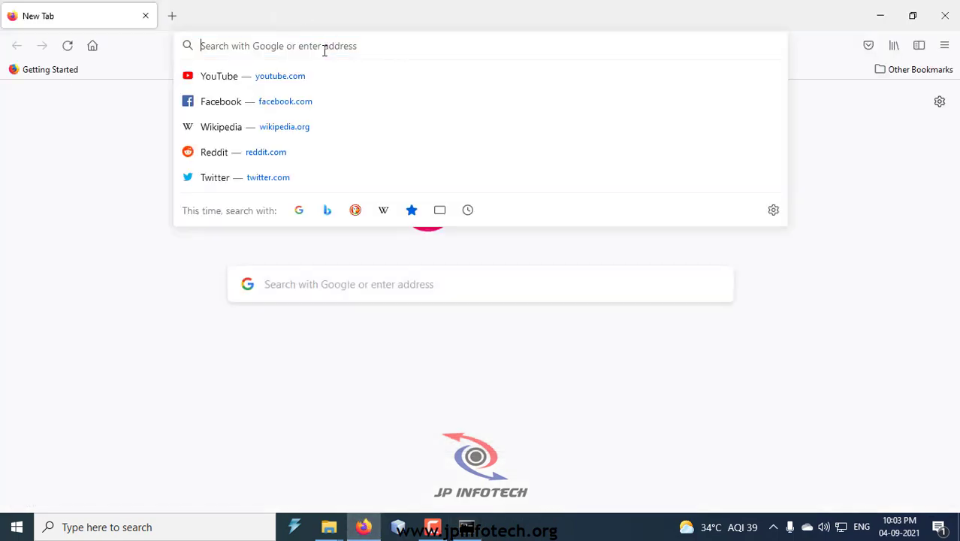
pyautogui.write('127.0.0.1:5000')
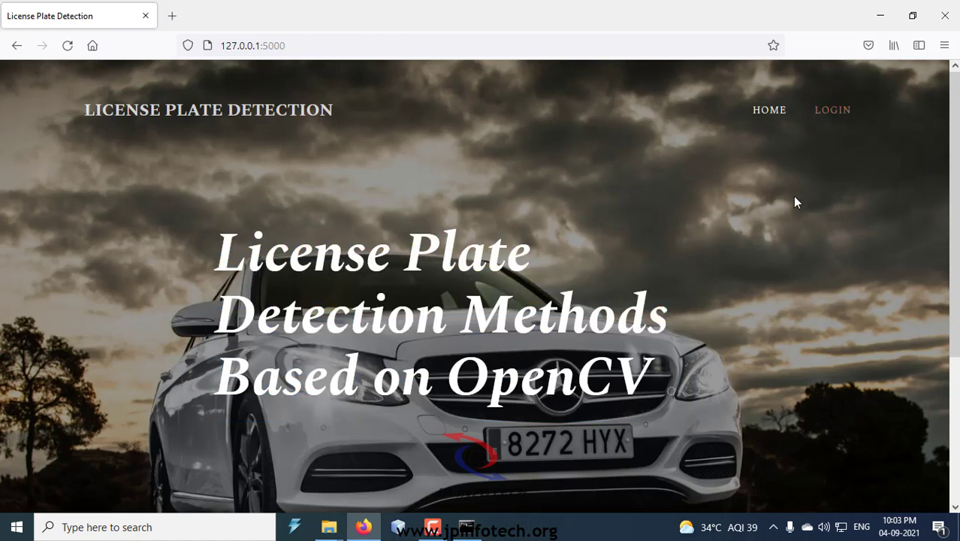
pyautogui.moveTo(832, 110)
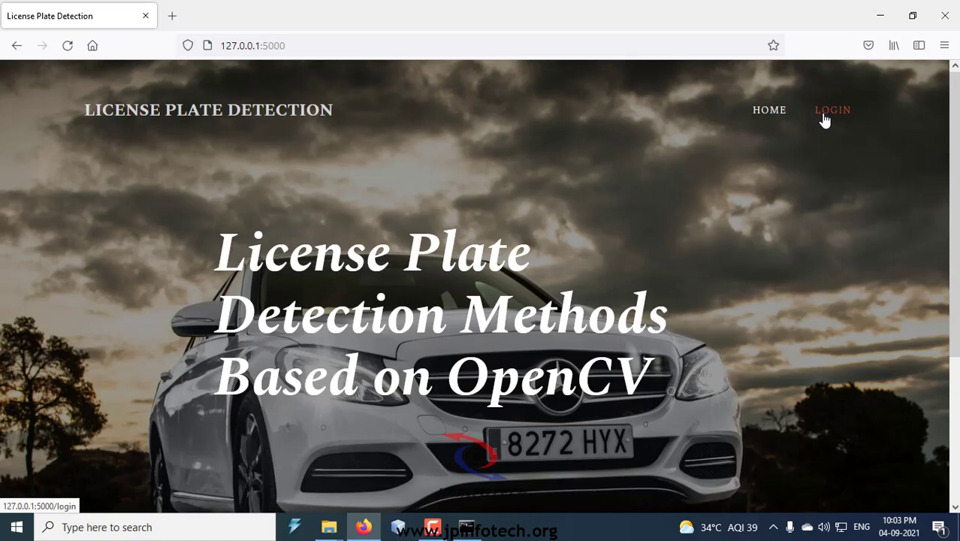
# - Log in as admin using the saved credentials and acknowledge the success alert
pyautogui.click(832, 110)
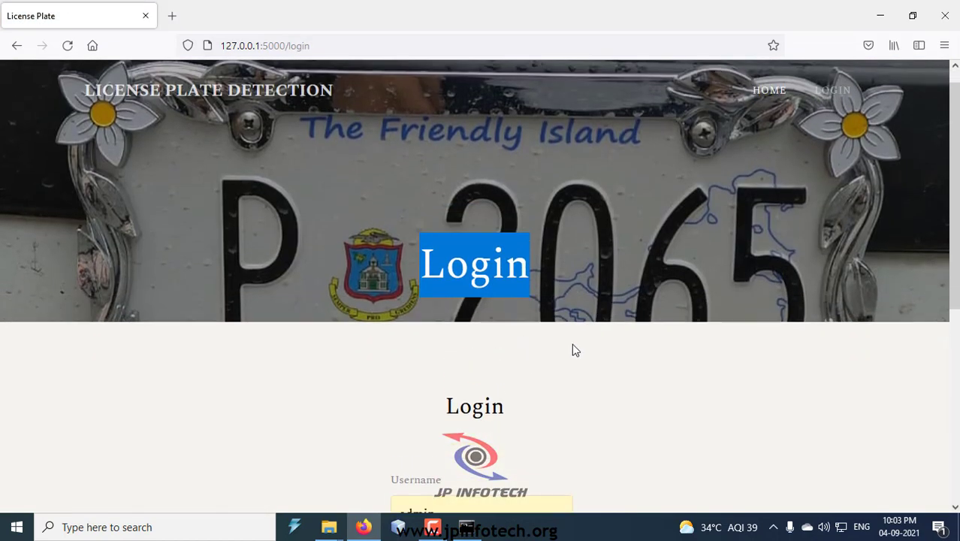
pyautogui.scroll(-3)
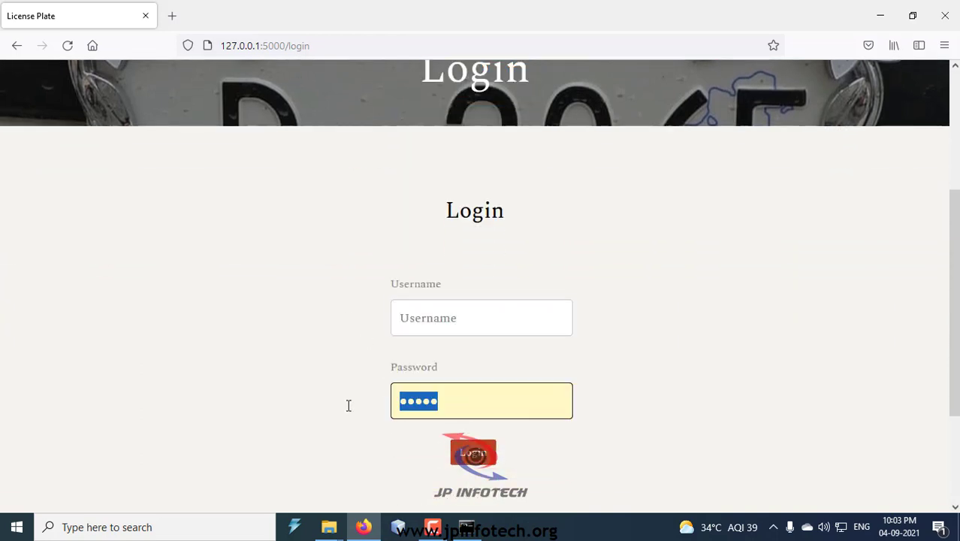
pyautogui.click(481, 317)
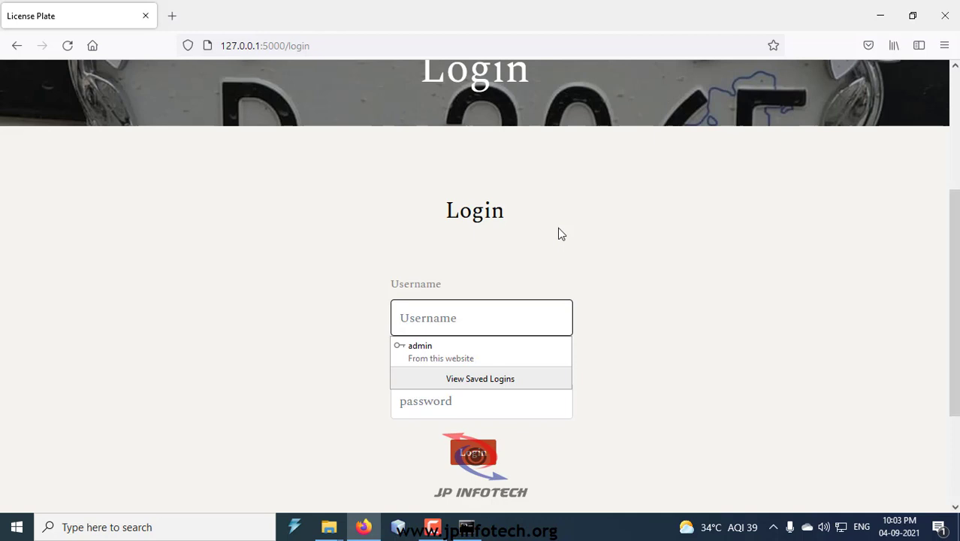
pyautogui.click(481, 317)
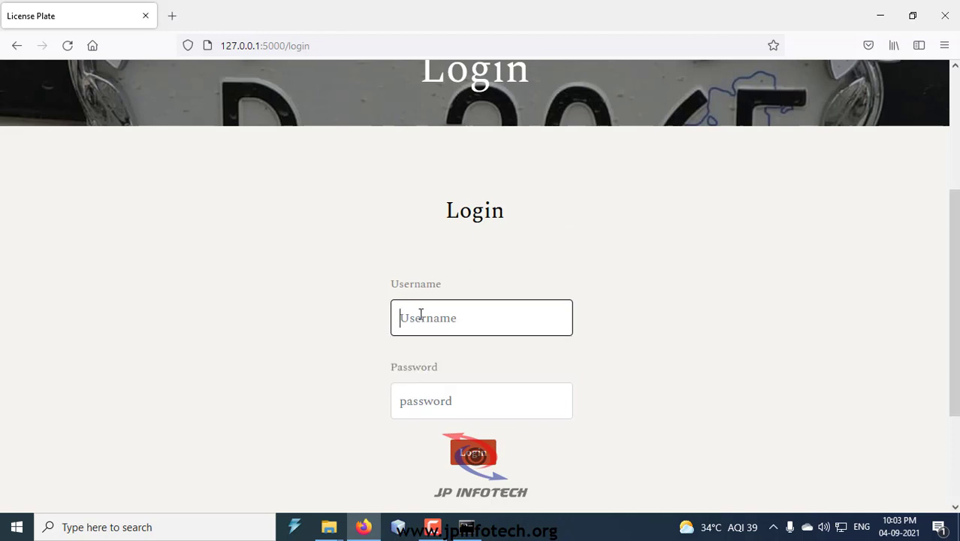
pyautogui.write('adm')
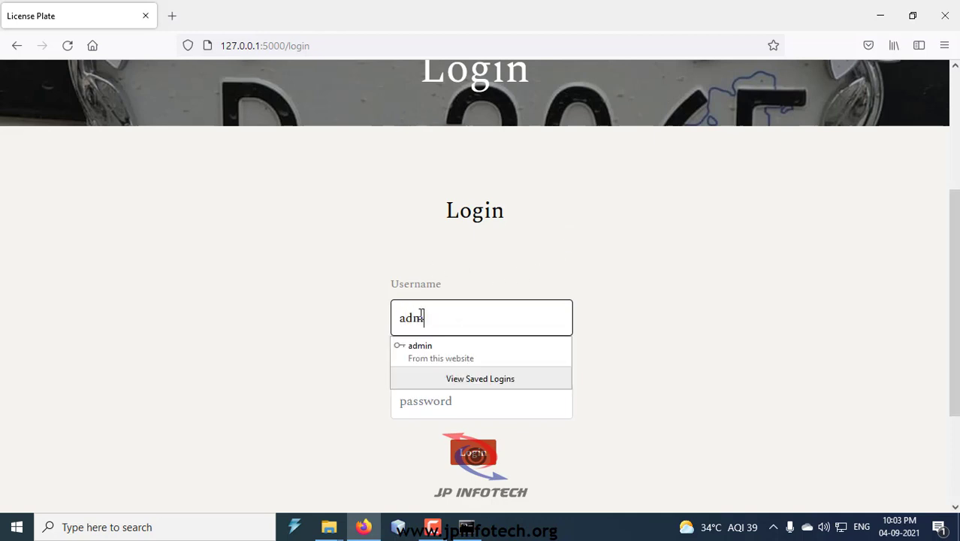
pyautogui.click(421, 351)
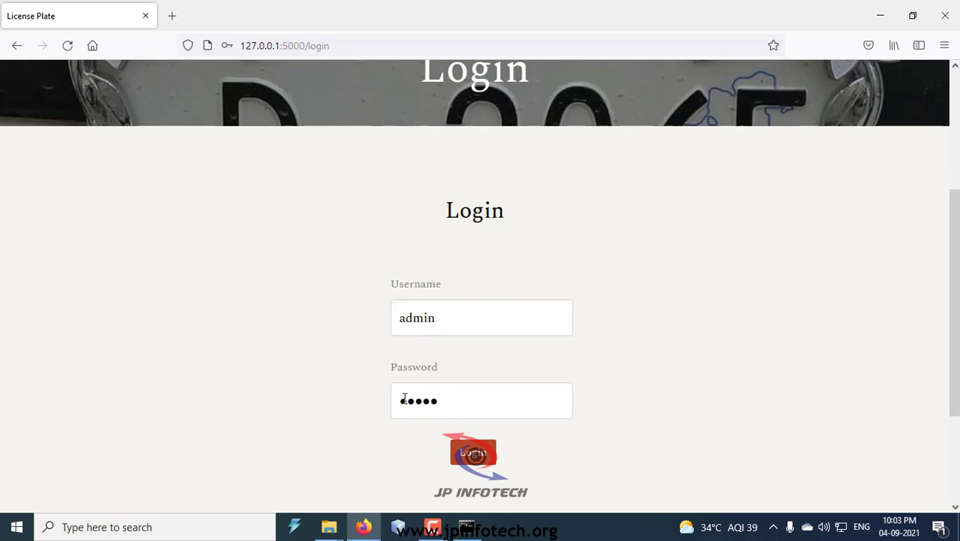
pyautogui.click(475, 454)
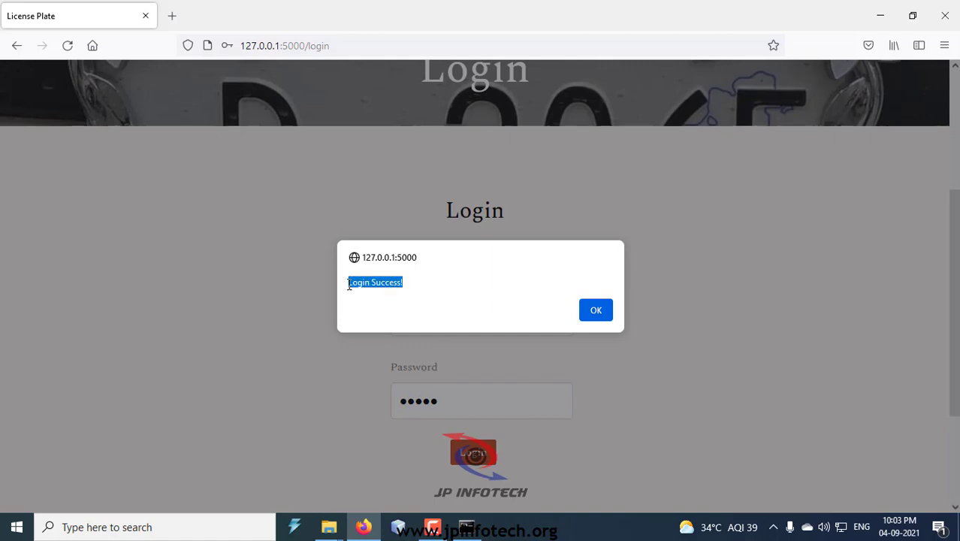
pyautogui.click(595, 310)
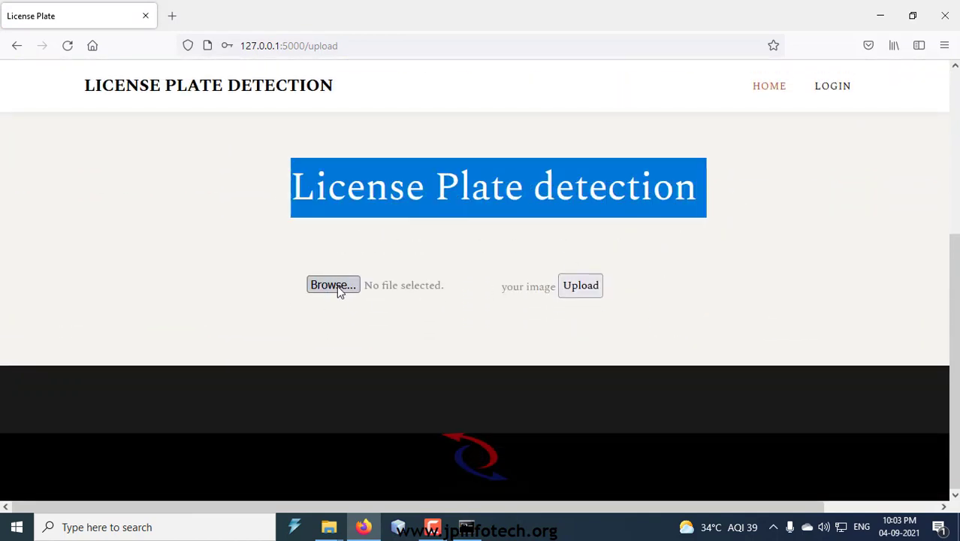
# - Upload car image 1.png from the LicPlateImages folder for plate detection
pyautogui.click(333, 285)
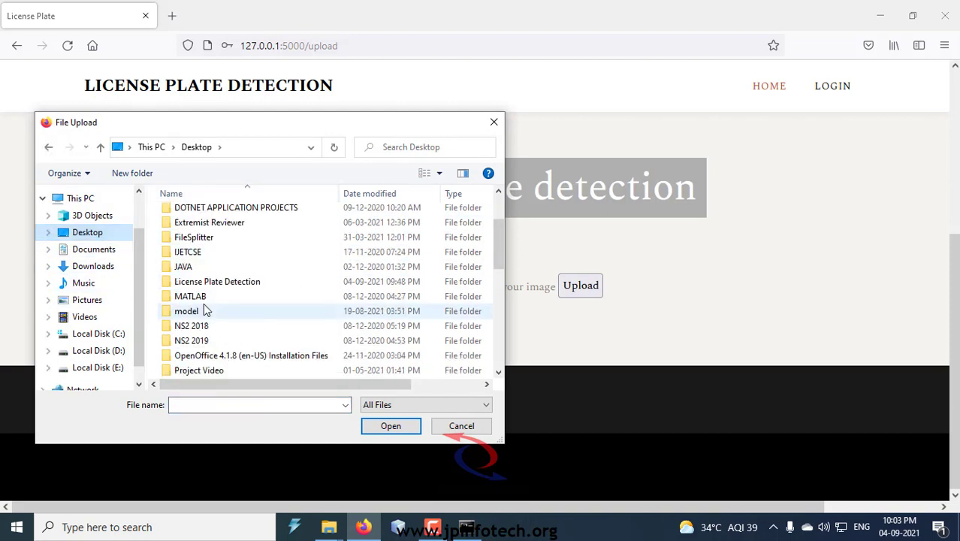
pyautogui.scroll(-3)
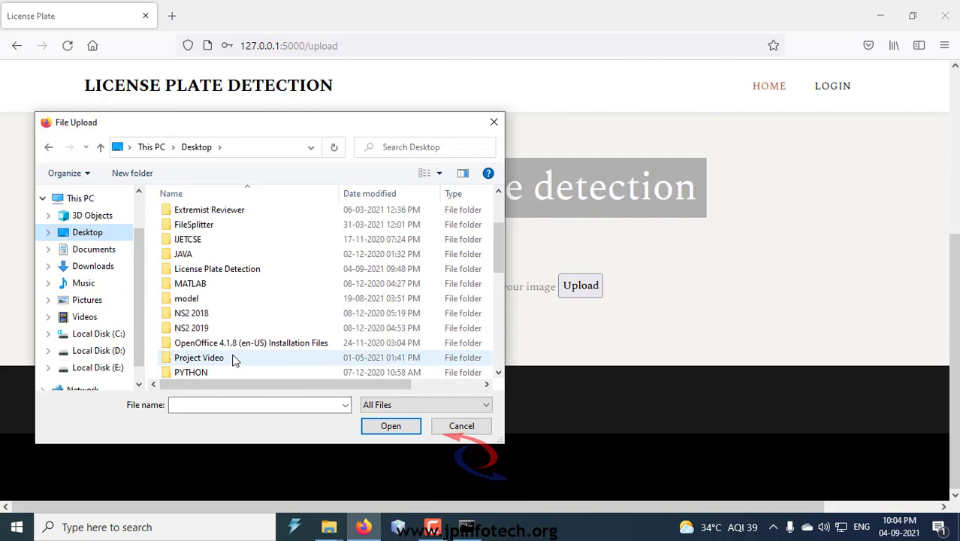
pyautogui.doubleClick(216, 267)
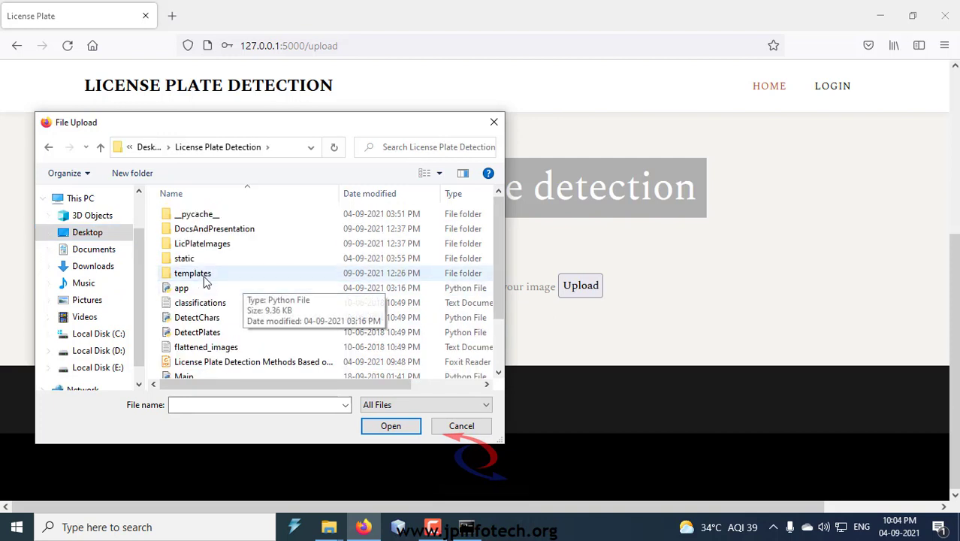
pyautogui.doubleClick(201, 243)
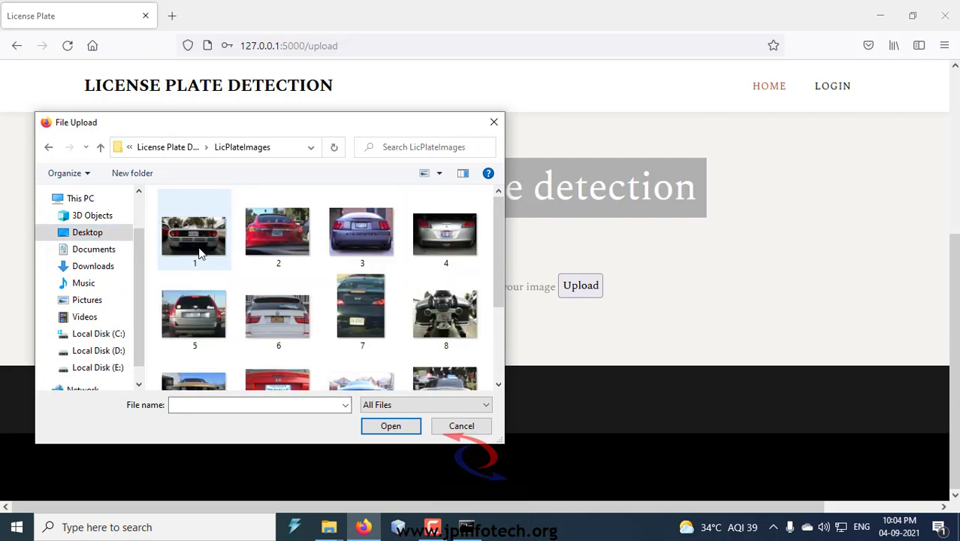
pyautogui.click(390, 427)
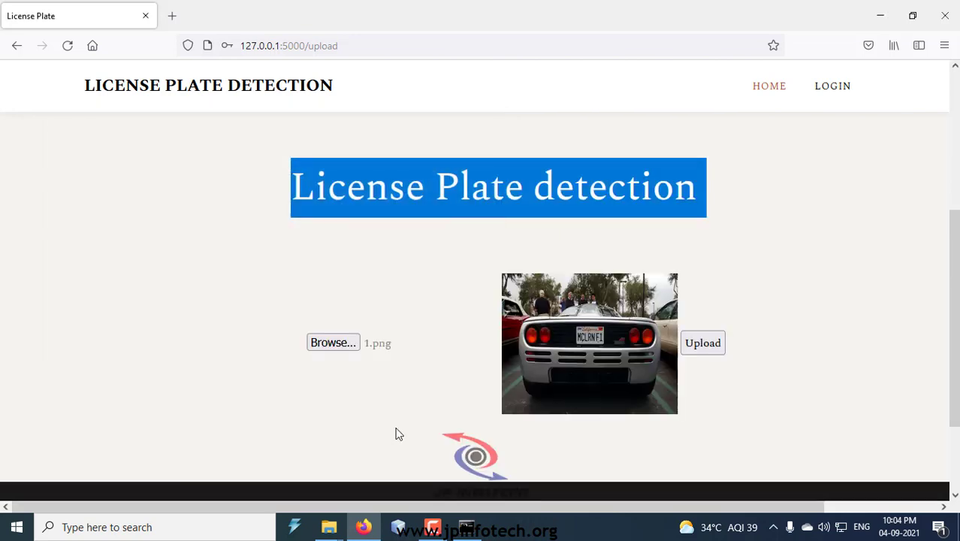
pyautogui.click(703, 342)
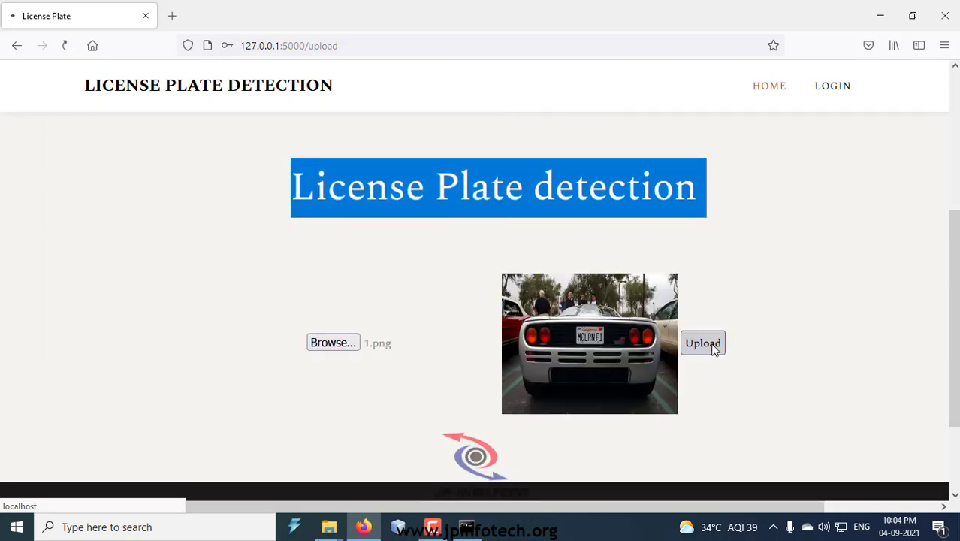
pyautogui.click(702, 342)
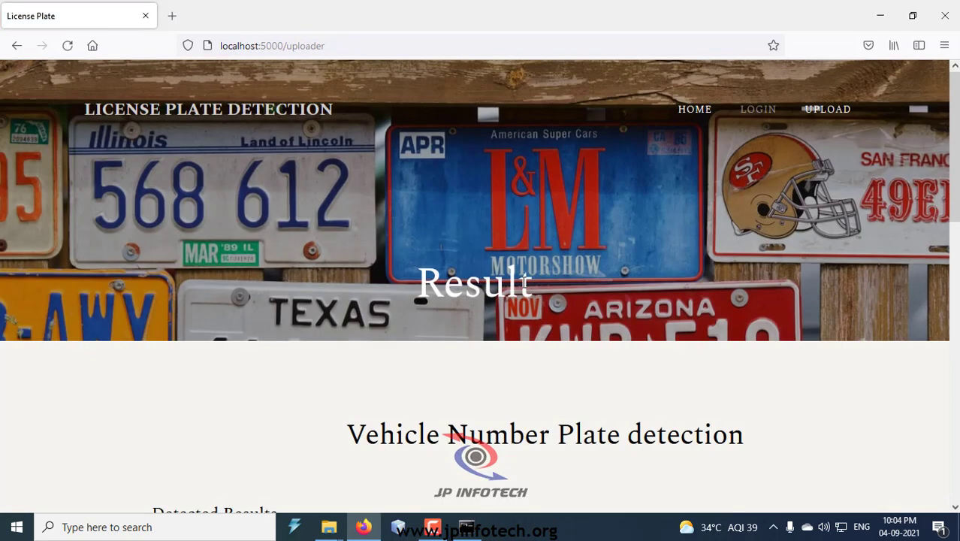
pyautogui.doubleClick(474, 282)
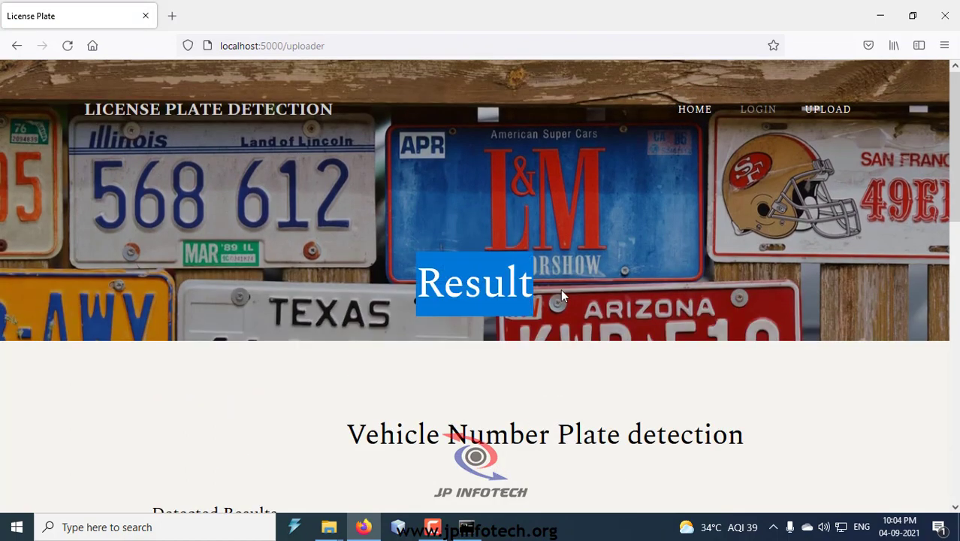
pyautogui.scroll(-3)
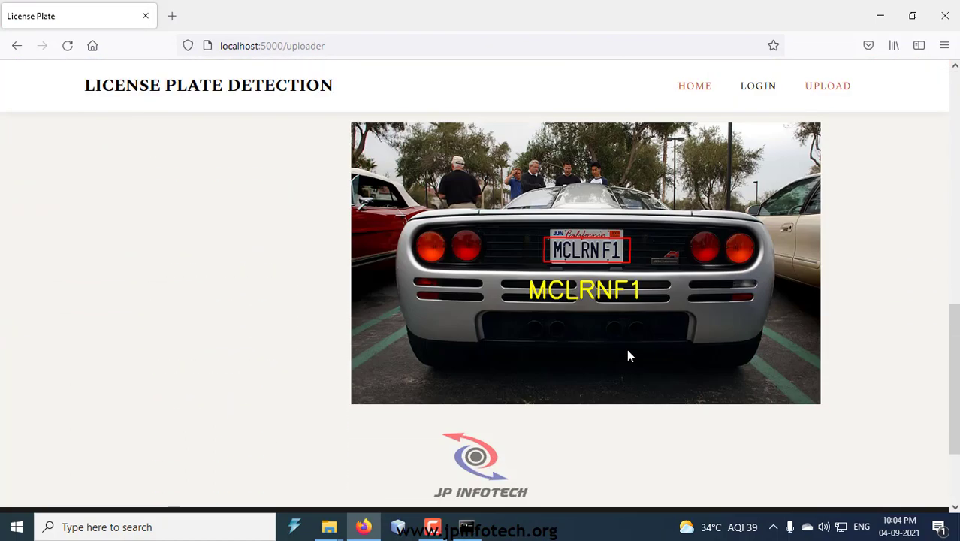
pyautogui.moveTo(543, 293)
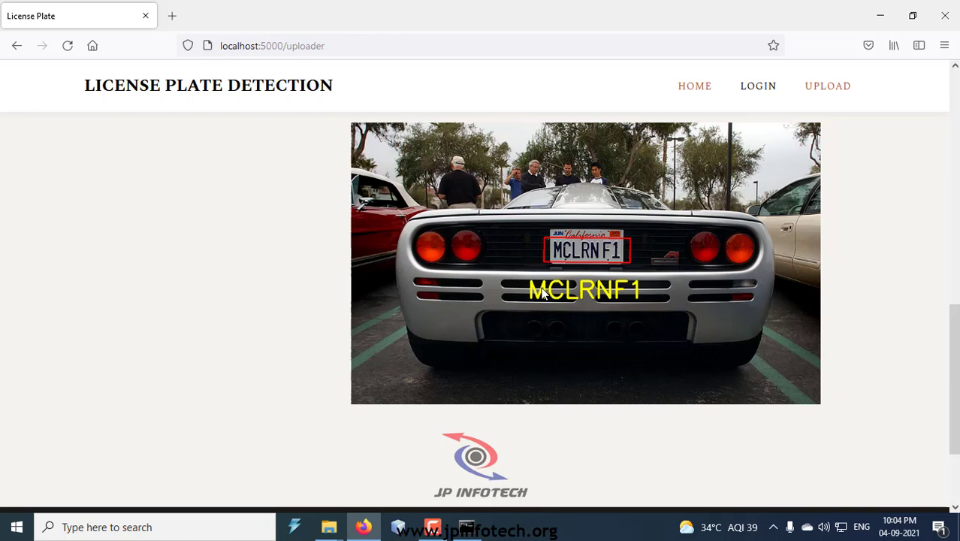
pyautogui.moveTo(601, 294)
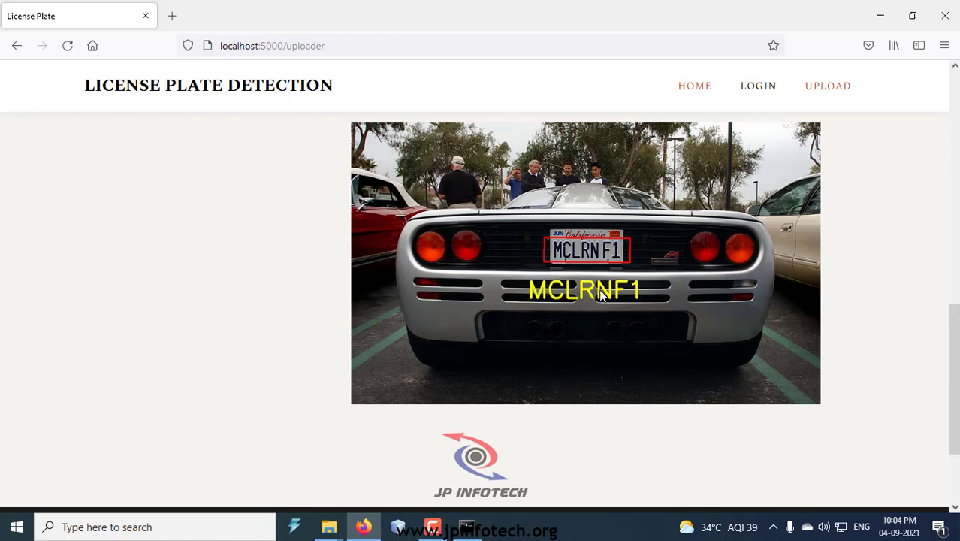
pyautogui.moveTo(651, 293)
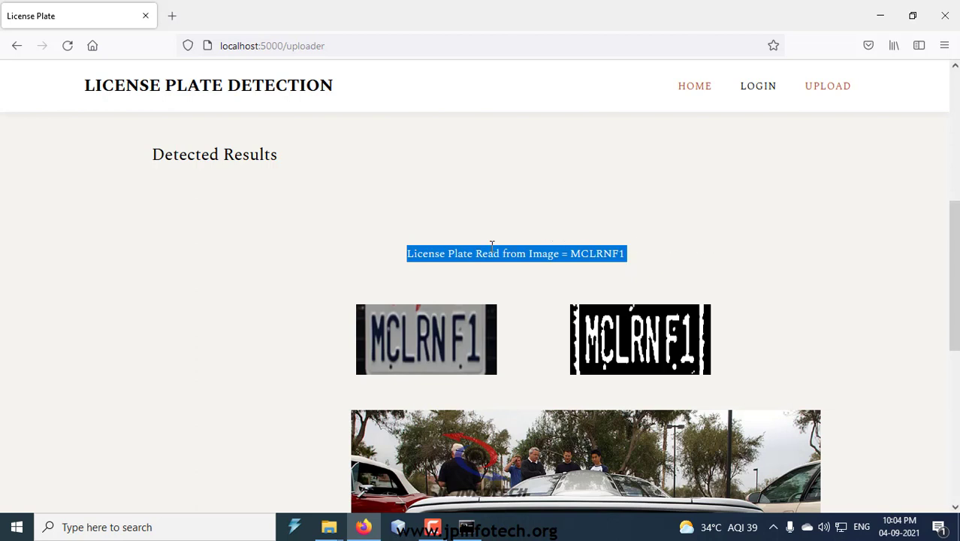
pyautogui.moveTo(634, 267)
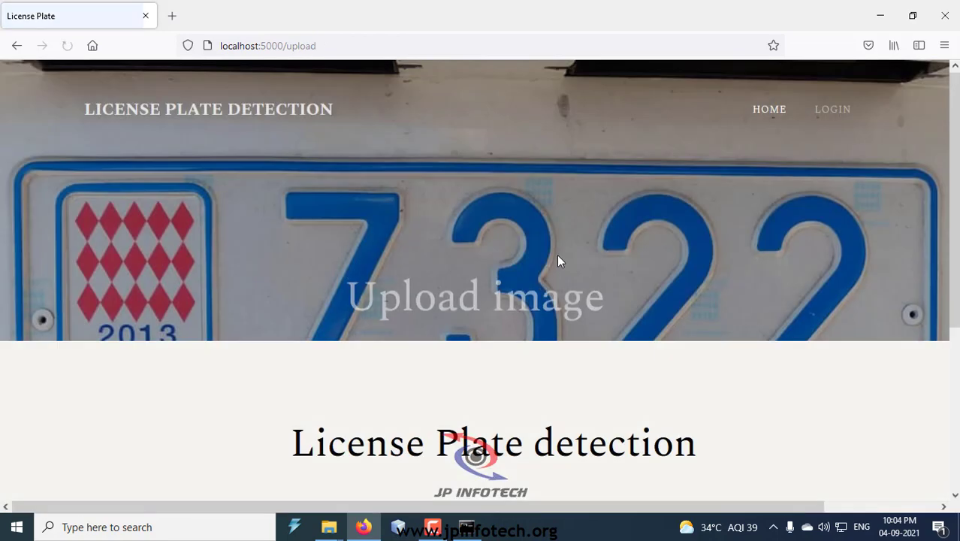
pyautogui.click(334, 324)
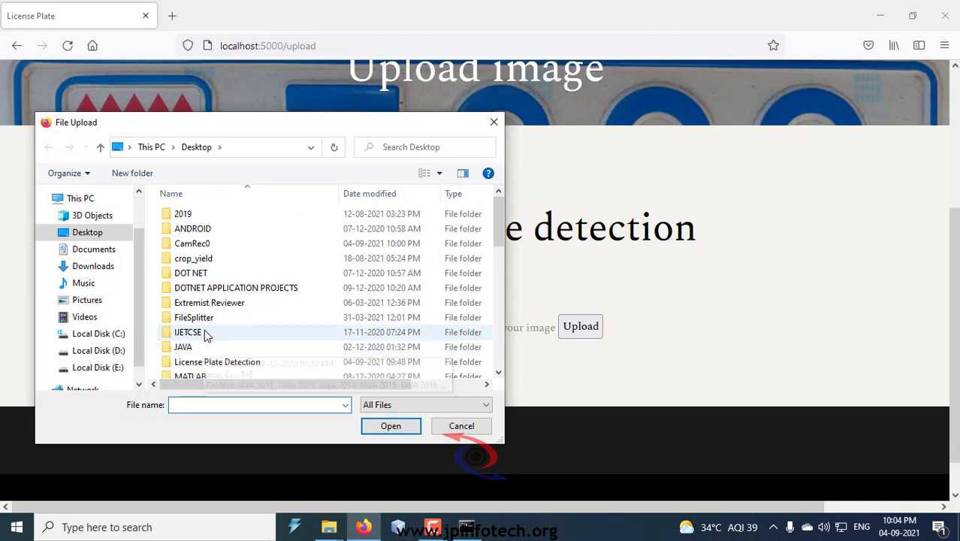
pyautogui.scroll(-3)
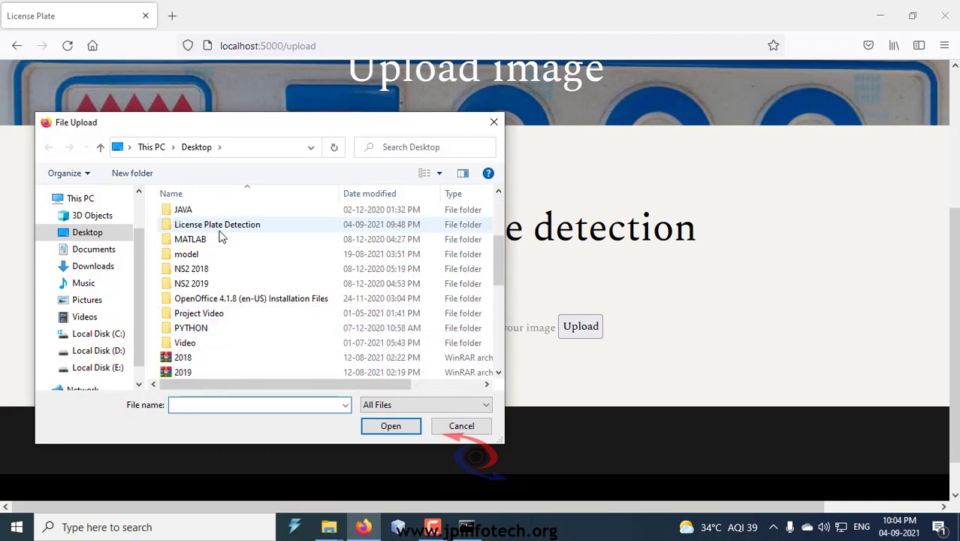
pyautogui.doubleClick(216, 224)
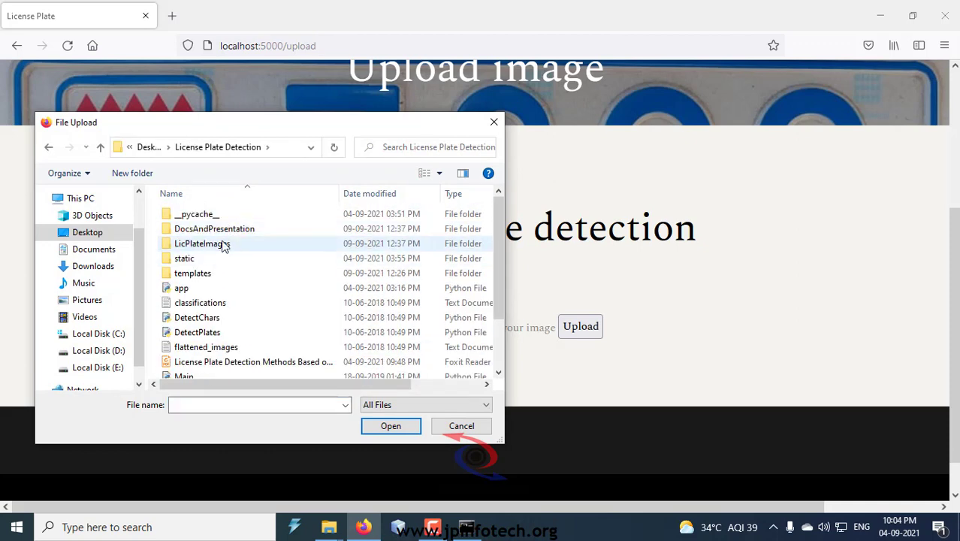
pyautogui.doubleClick(202, 243)
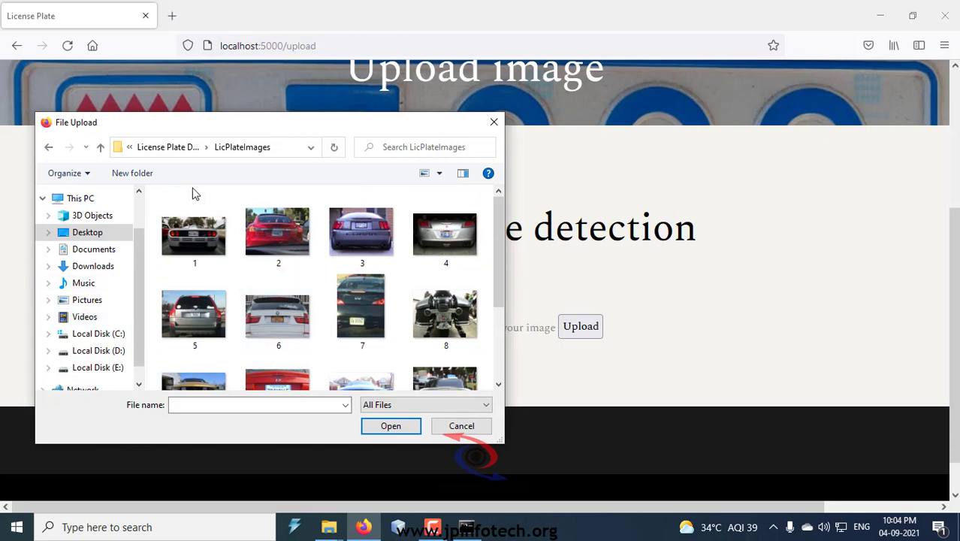
pyautogui.click(278, 311)
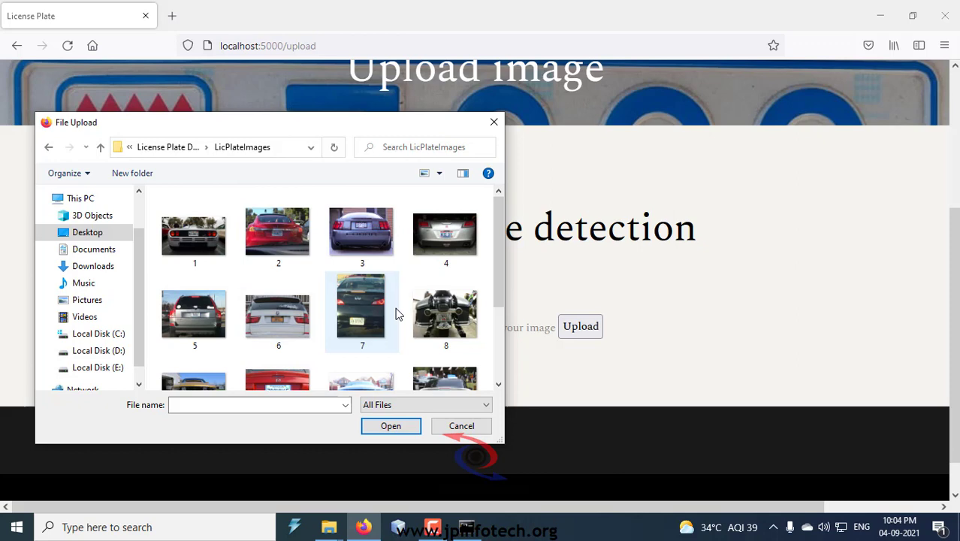
pyautogui.scroll(-3)
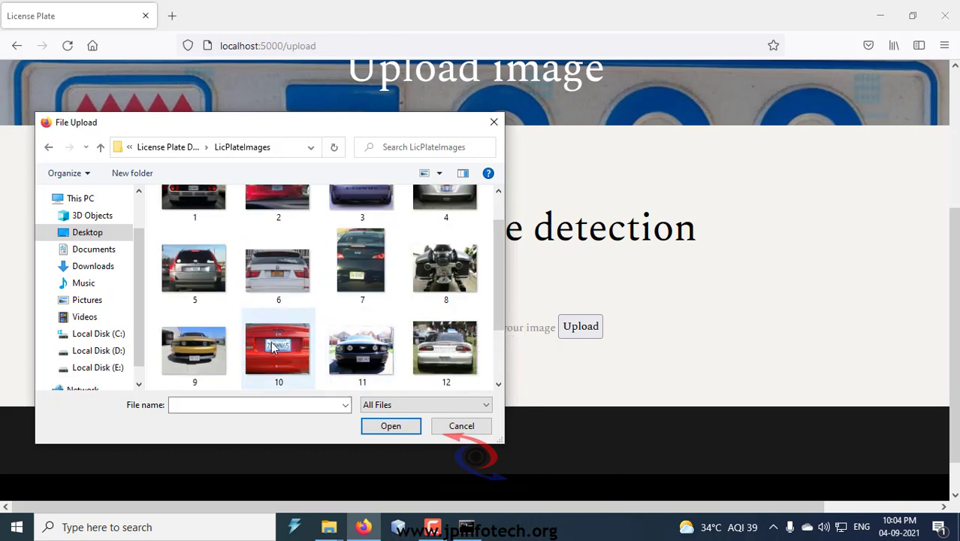
pyautogui.click(279, 348)
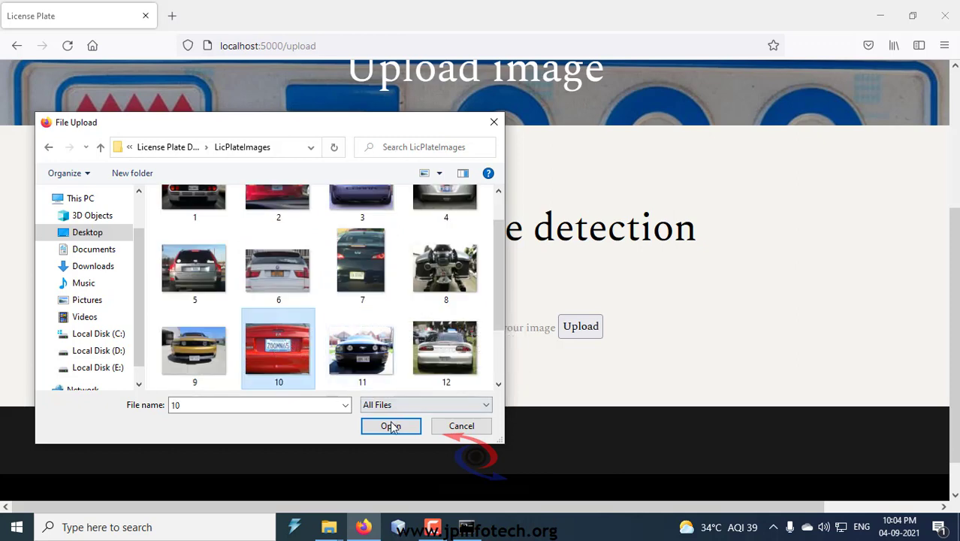
pyautogui.click(390, 426)
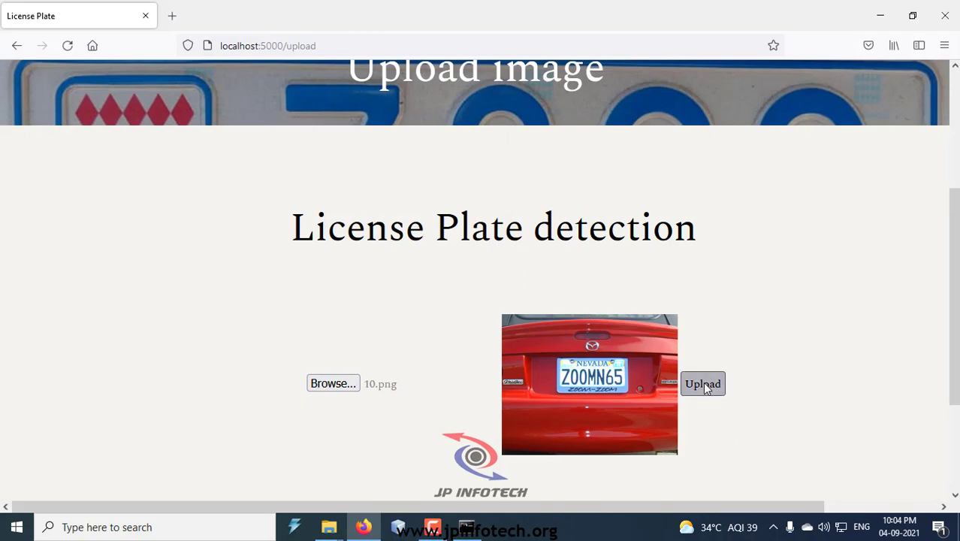
pyautogui.click(702, 383)
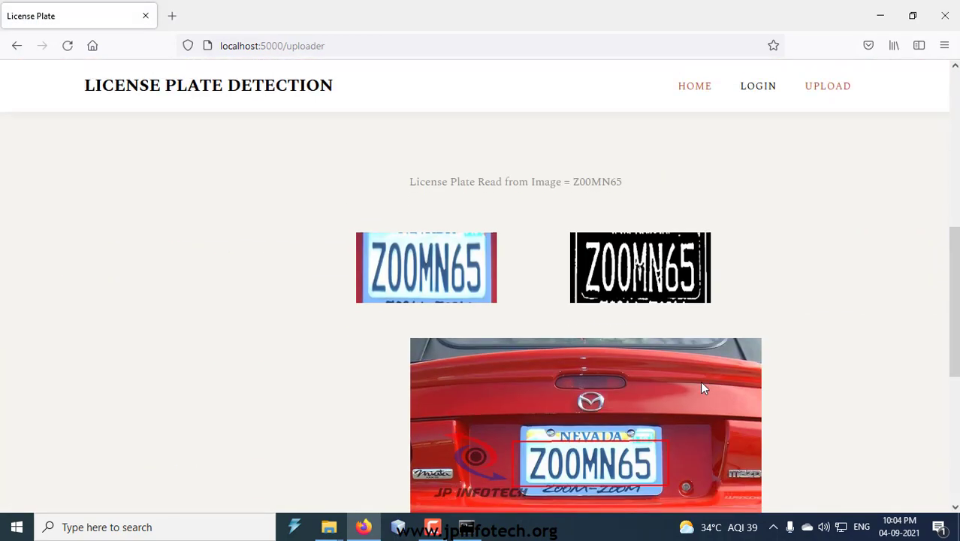
pyautogui.moveTo(484, 318)
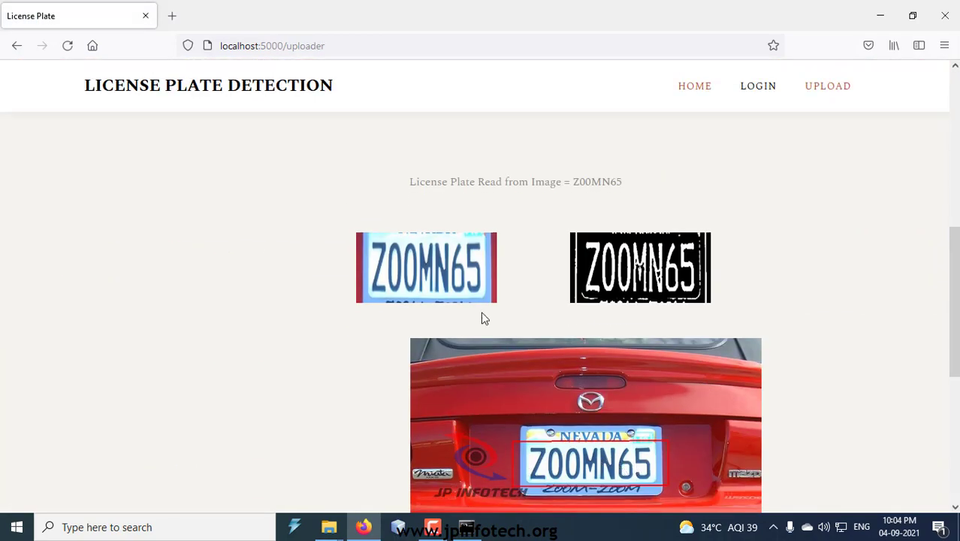
pyautogui.moveTo(556, 468)
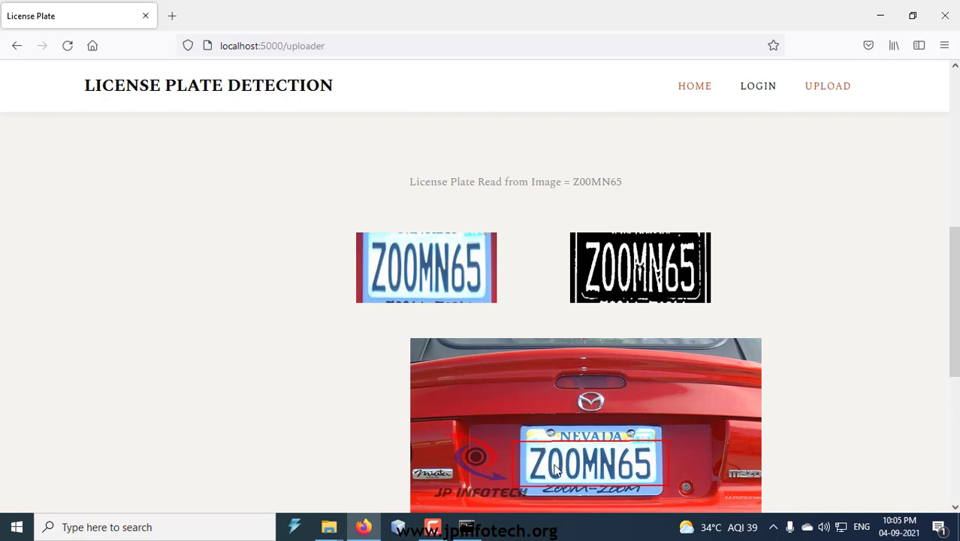
pyautogui.moveTo(627, 469)
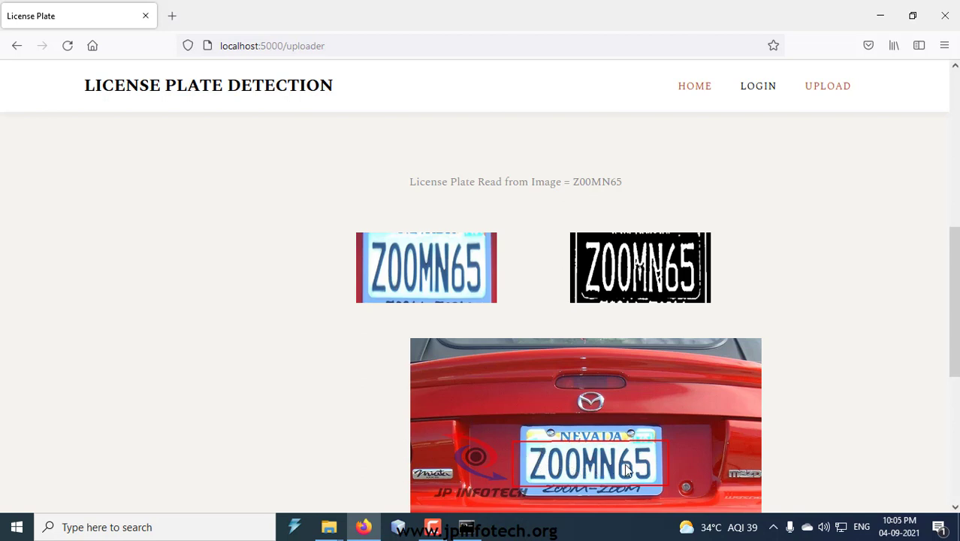
pyautogui.moveTo(655, 186)
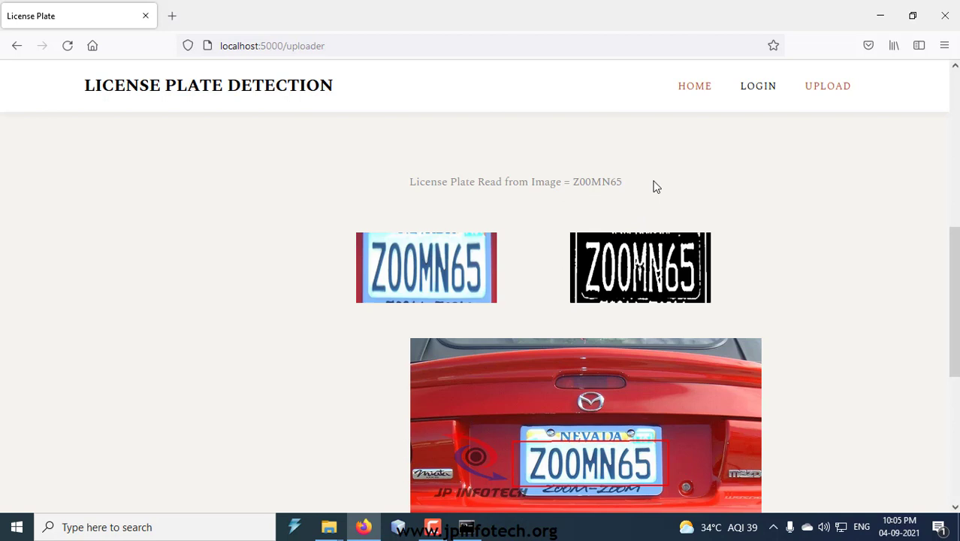
pyautogui.tripleClick(516, 180)
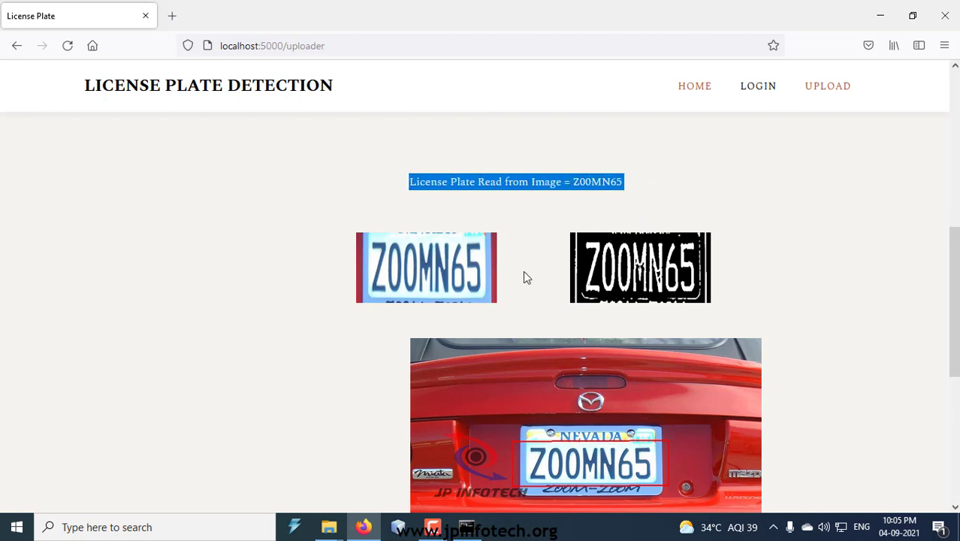
pyautogui.scroll(-3)
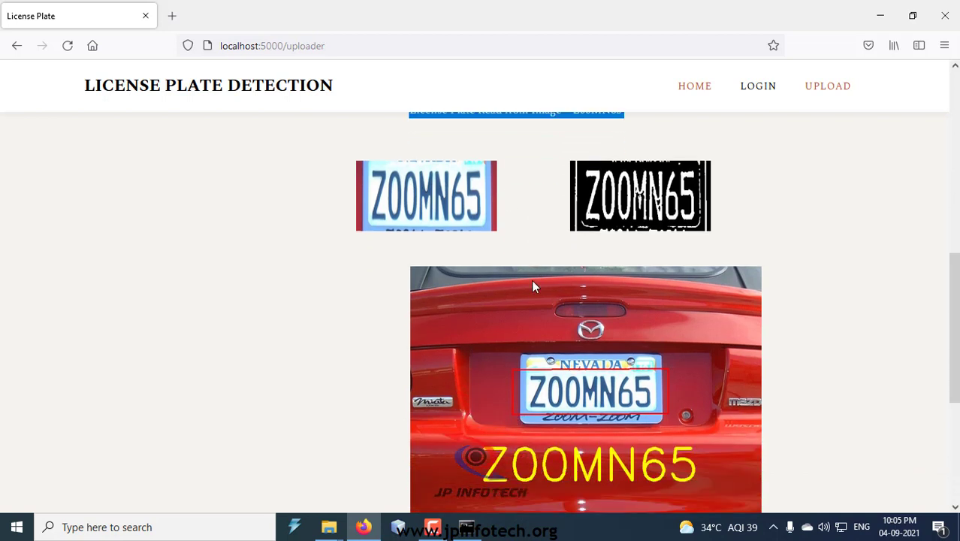
pyautogui.scroll(-3)
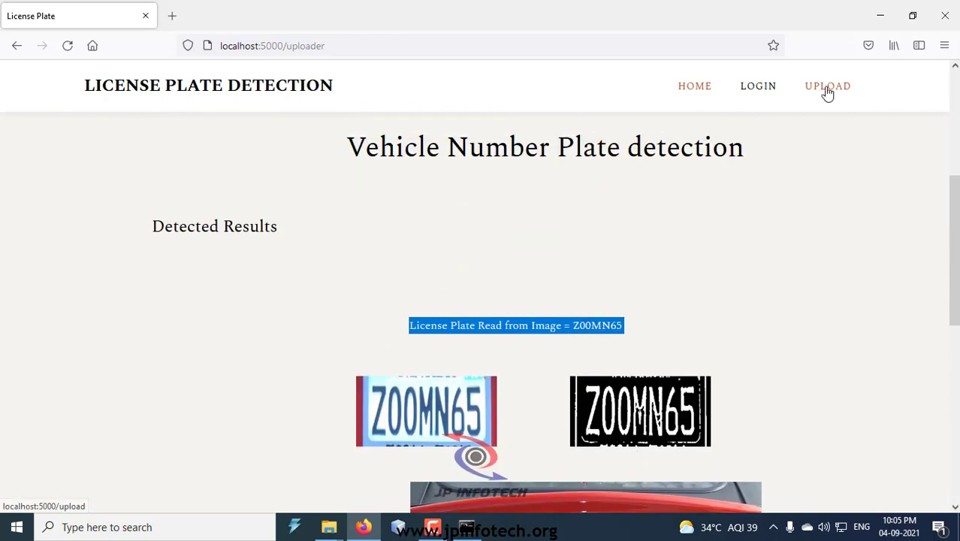
# - Return to the upload page, choose SUV image 13.png and run plate detection on it
pyautogui.click(826, 85)
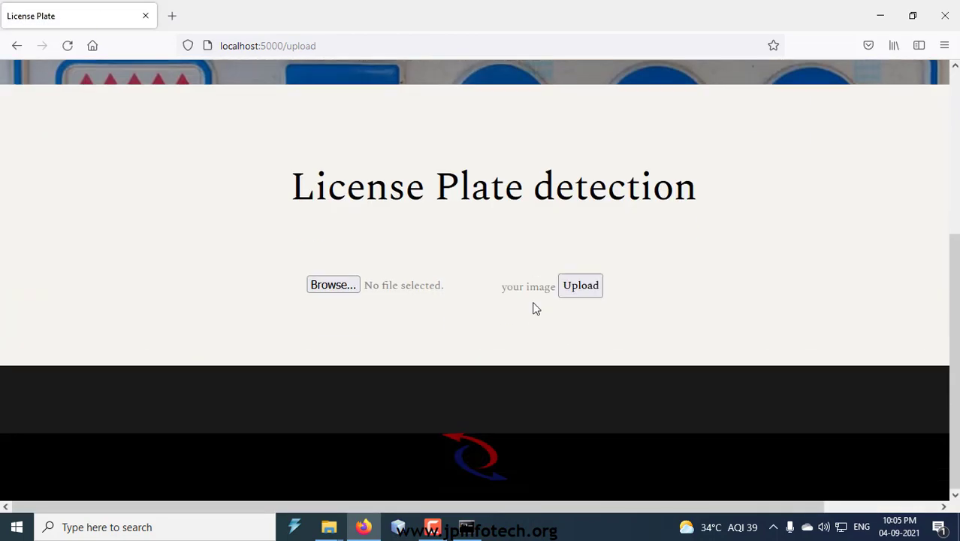
pyautogui.click(333, 286)
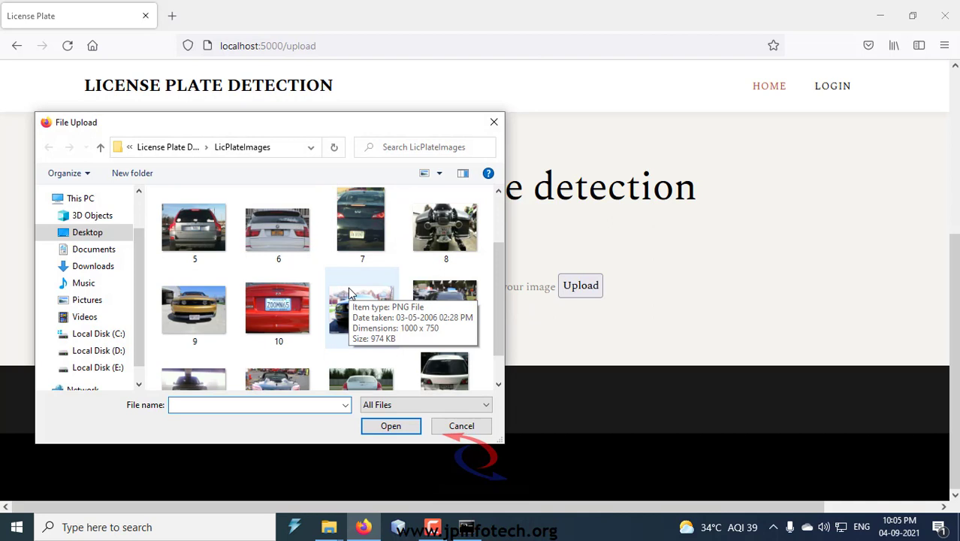
pyautogui.scroll(-3)
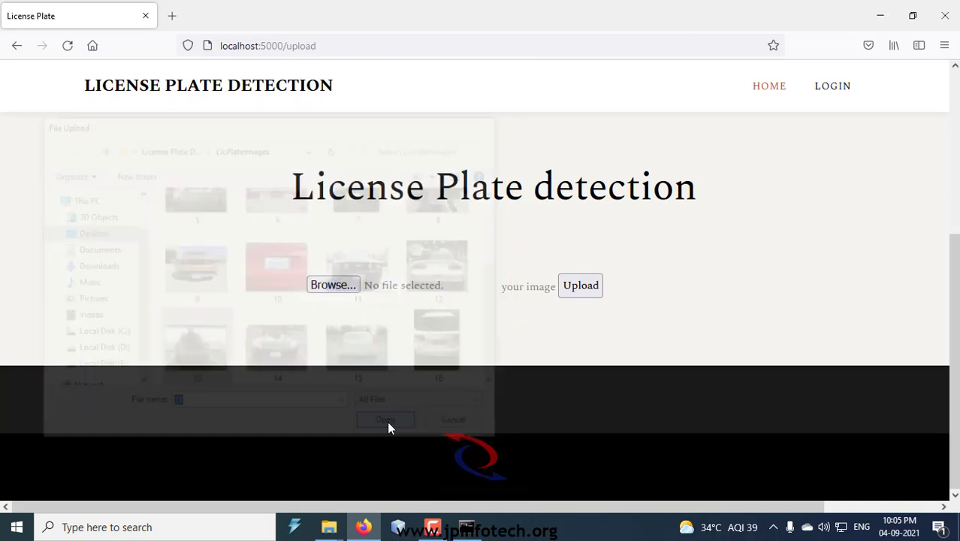
pyautogui.click(385, 419)
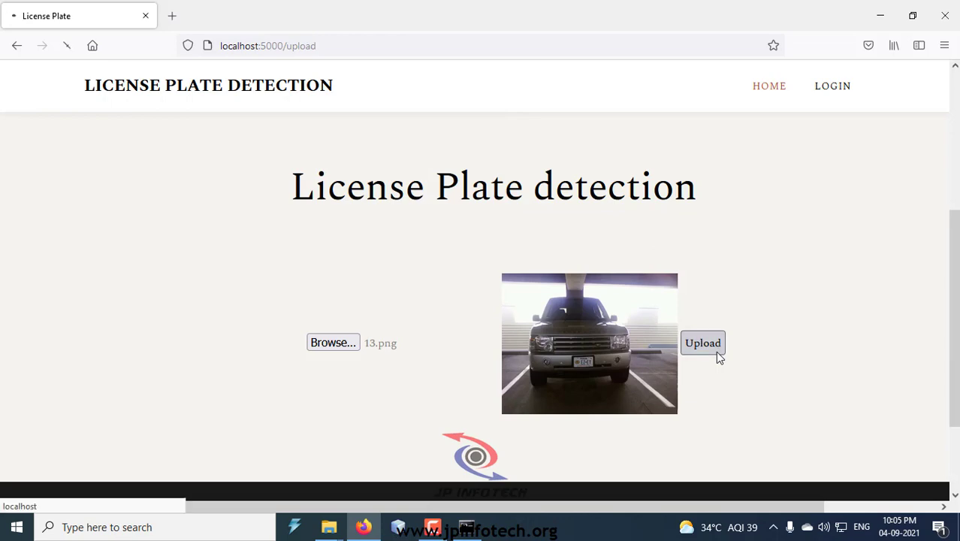
pyautogui.click(703, 342)
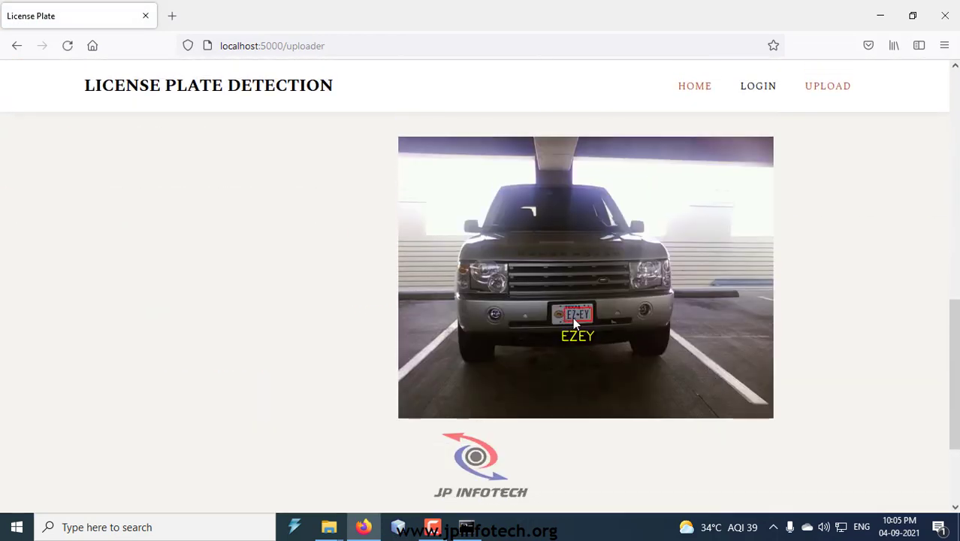
pyautogui.moveTo(578, 340)
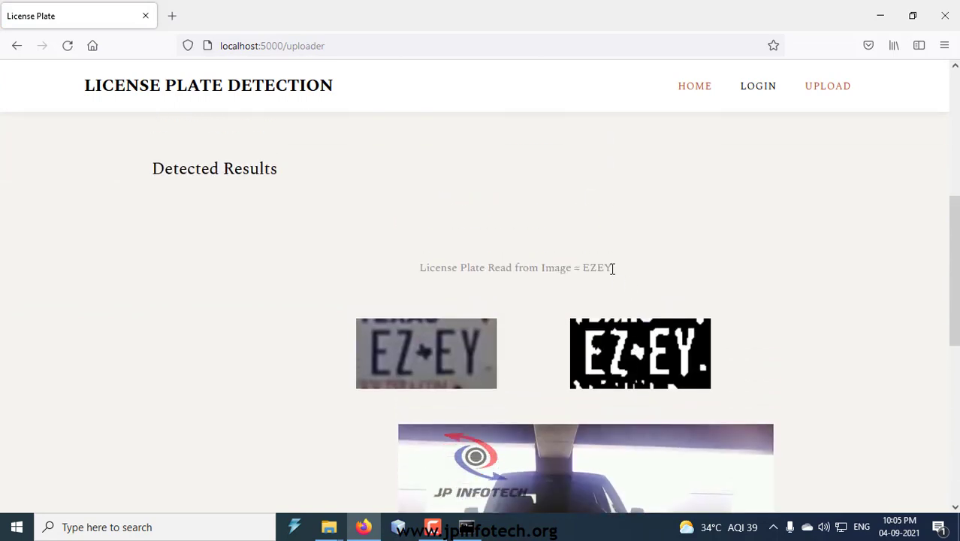
# - Select the EZEY result line, then return to the app's home page
pyautogui.tripleClick(517, 267)
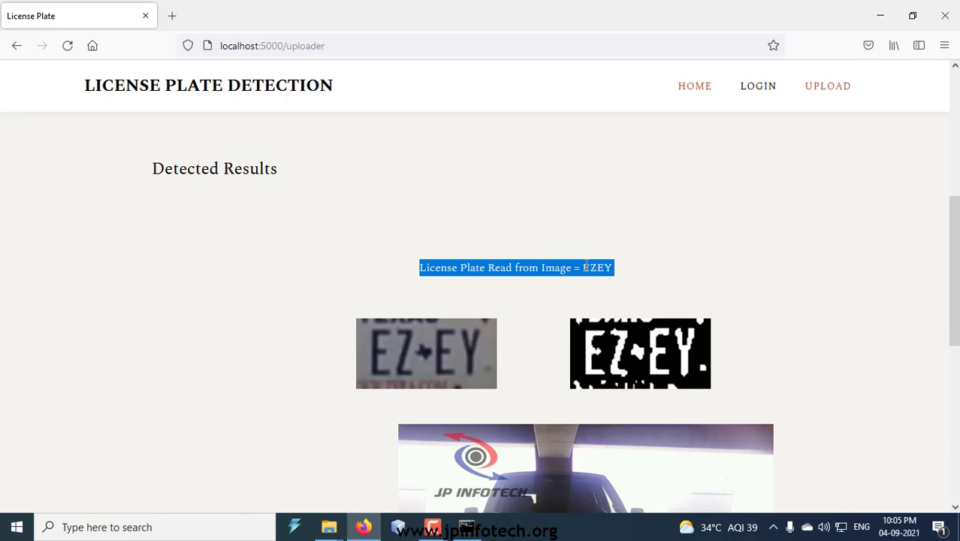
pyautogui.moveTo(827, 85)
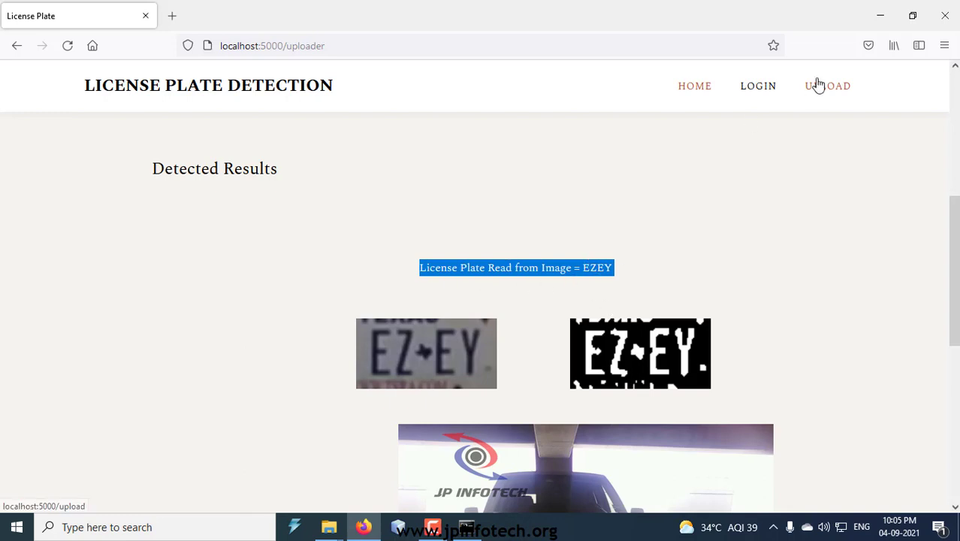
pyautogui.click(694, 86)
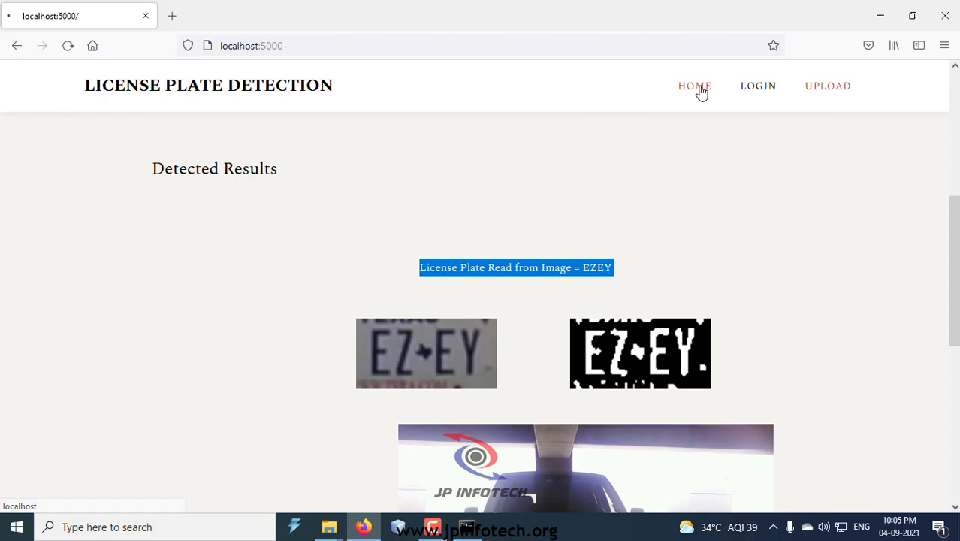
pyautogui.click(694, 85)
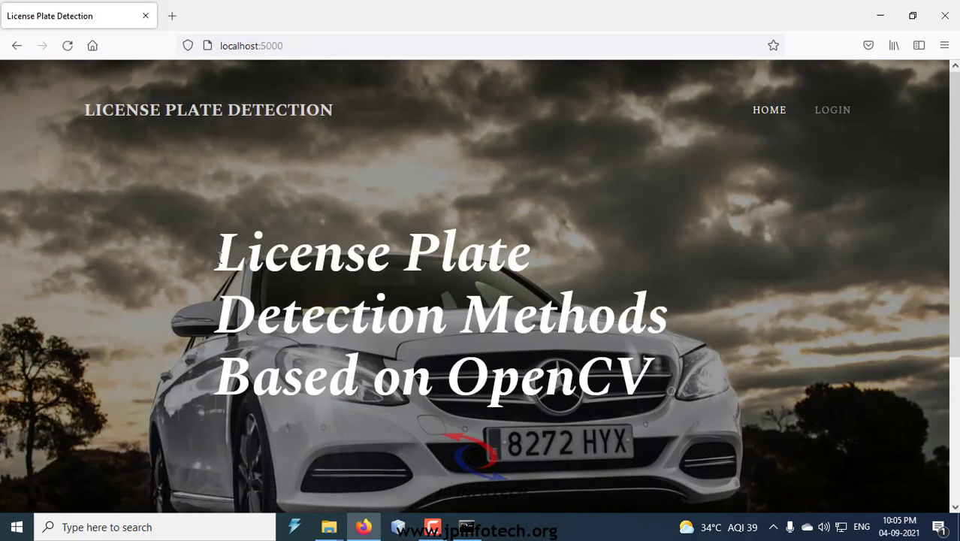